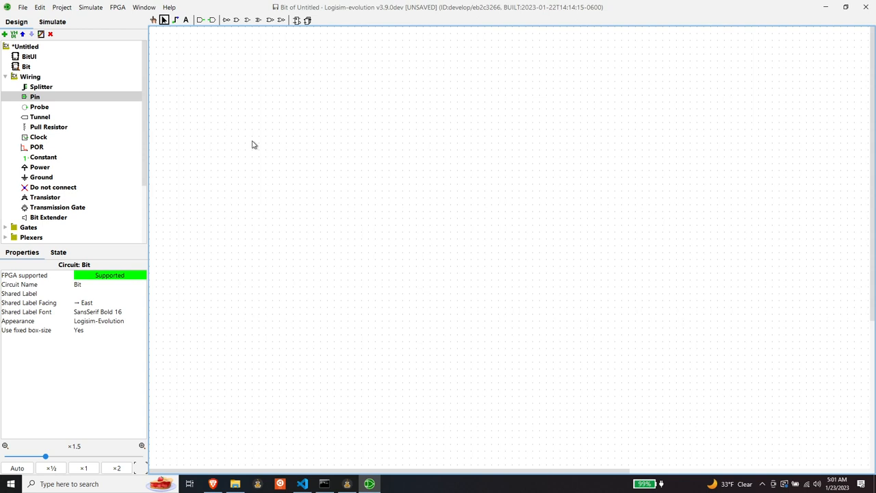
mouse_move(224, 134)
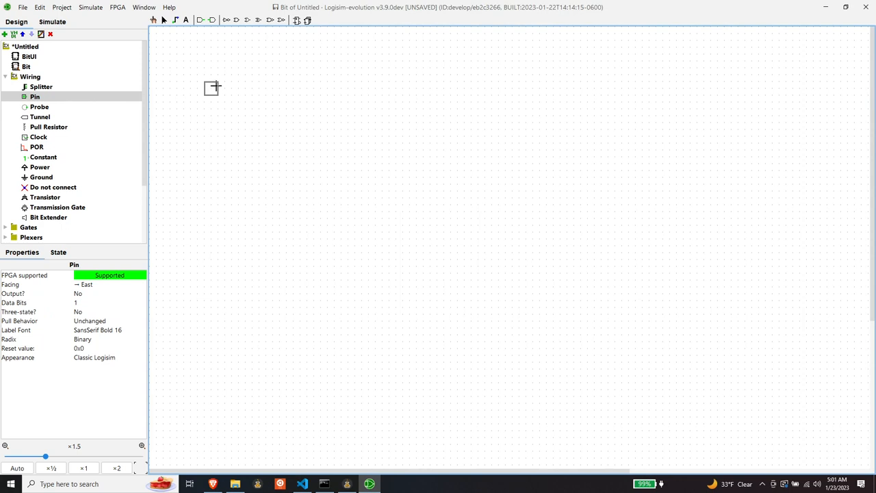
Place three single-bit input pins: one left, one right, one higher up between them.
click(218, 94)
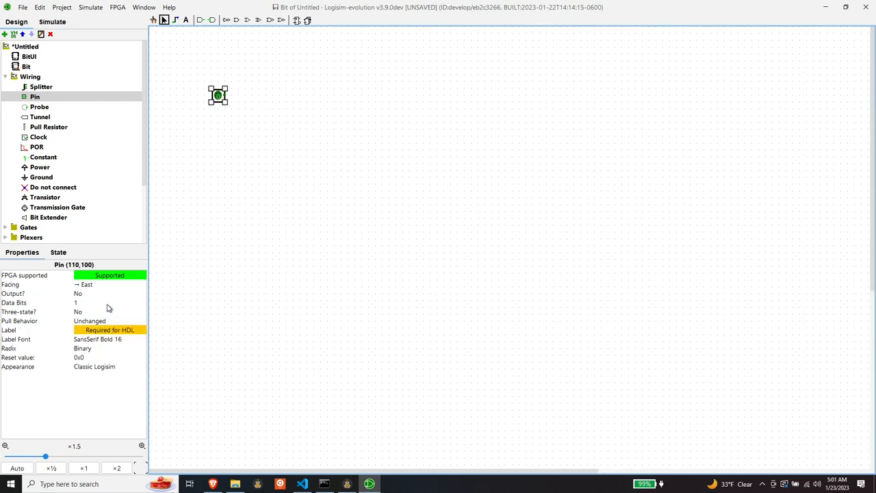
click(109, 330)
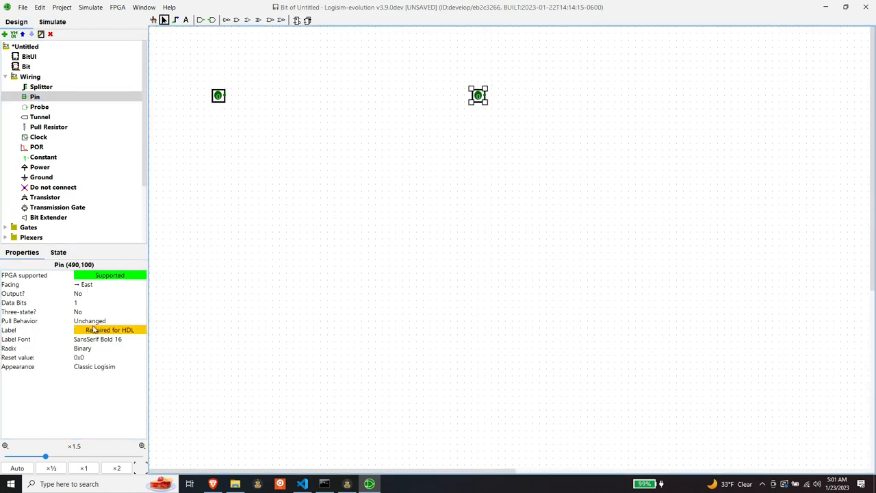
click(108, 330)
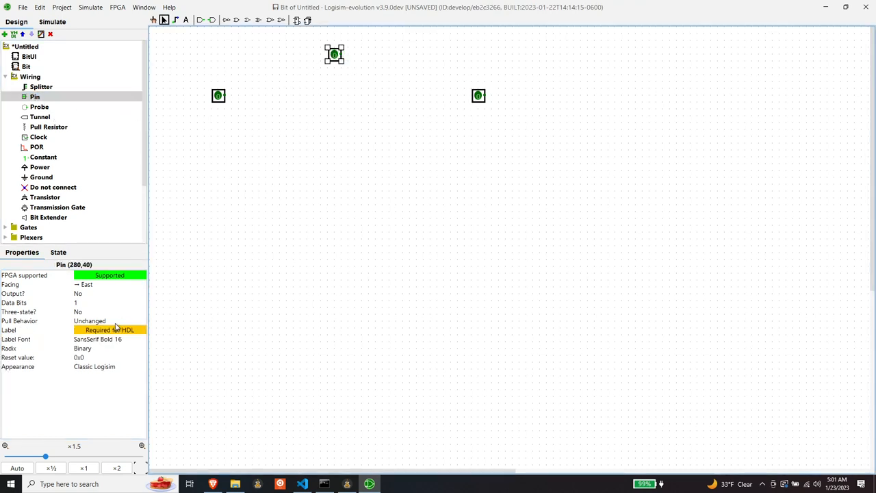
Label the upper pin 'load', the left pin 'i' and the right pin 'o'.
text(load)
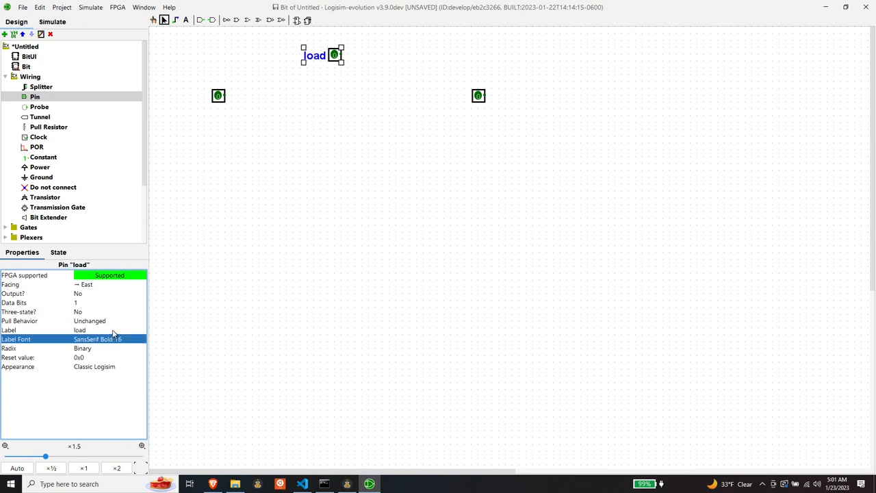
mouse_move(77, 312)
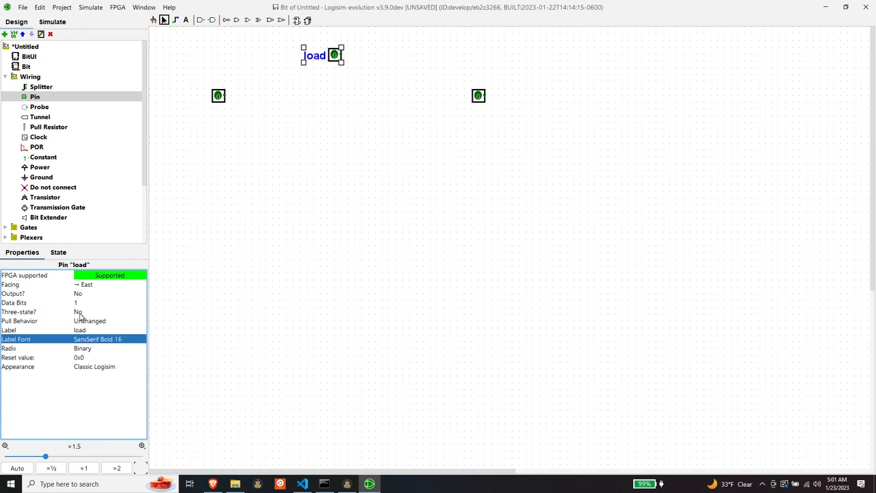
click(218, 95)
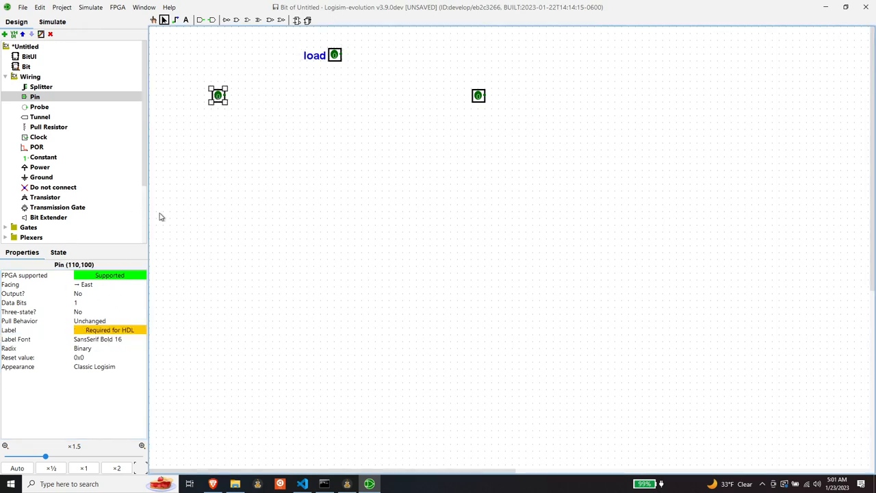
click(110, 330)
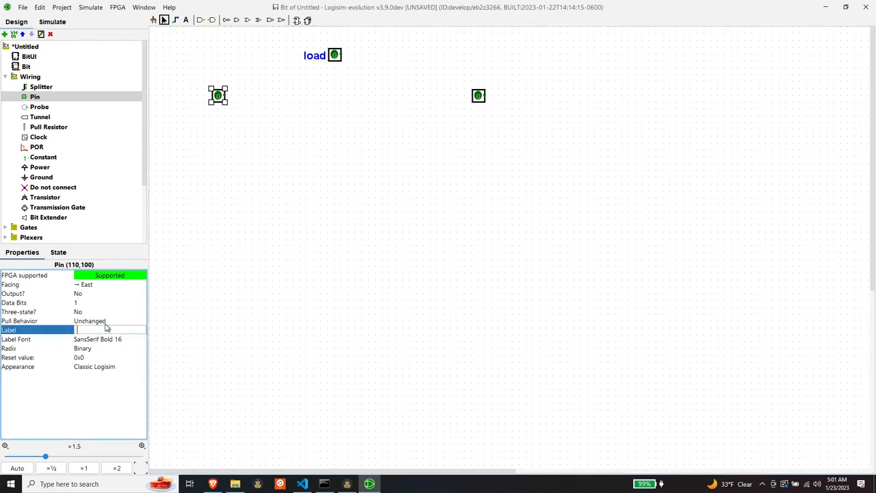
text(i)
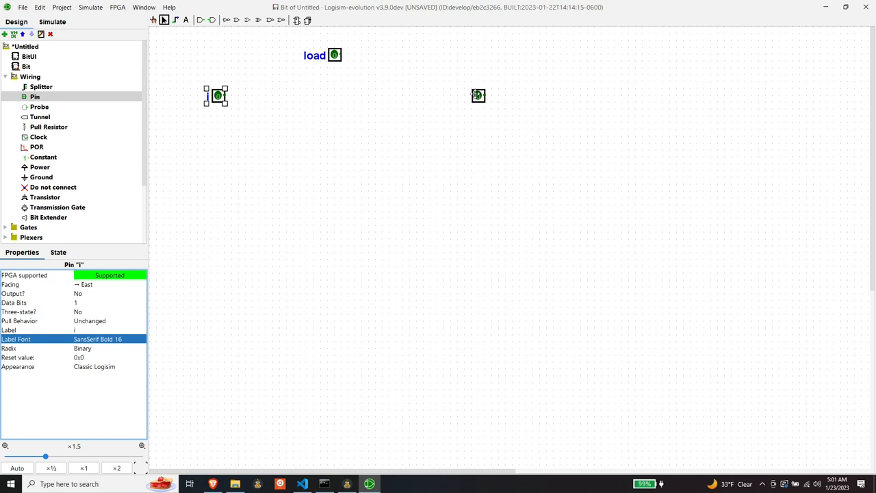
click(478, 95)
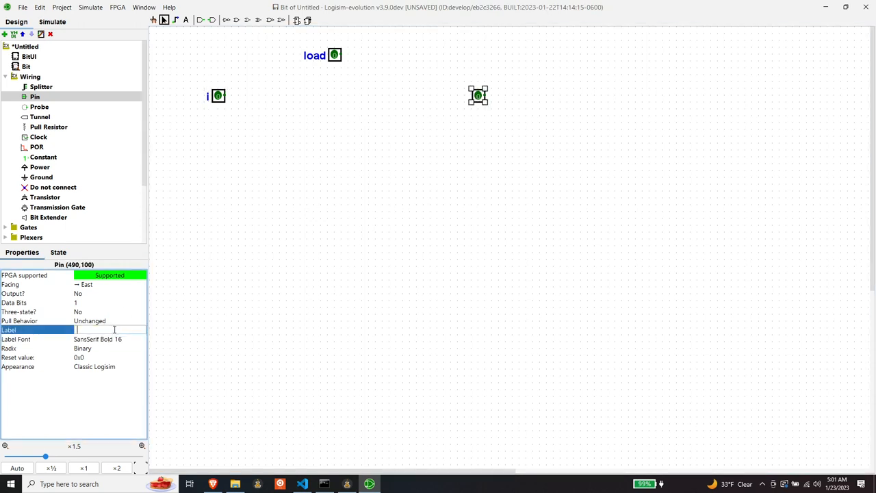
text(o)
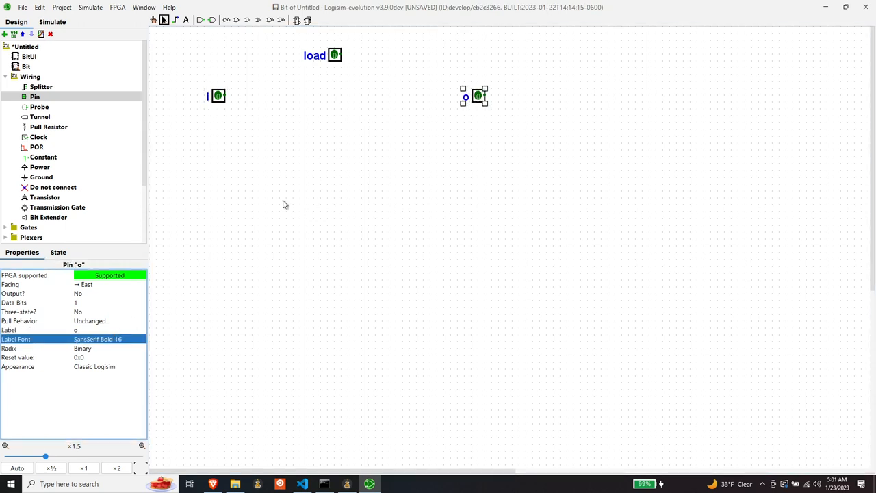
mouse_move(284, 164)
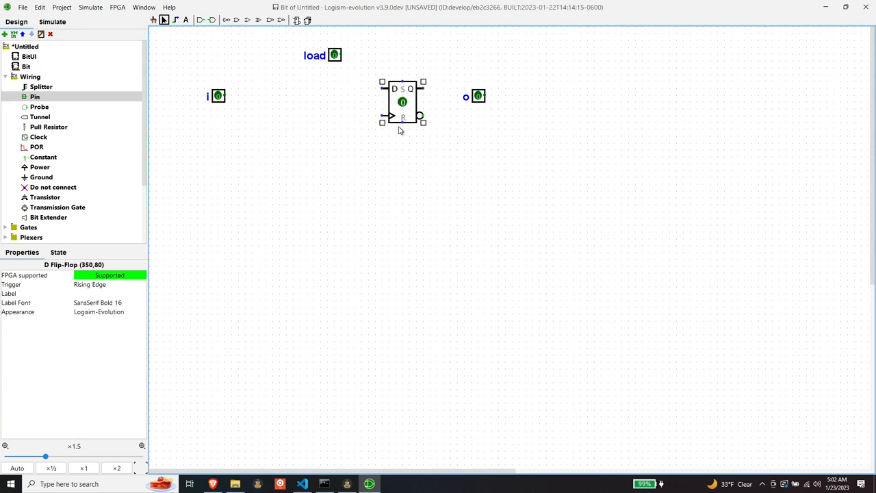
Shift the D flip-flop slightly left and down so it sits between pins i and o.
drag(403, 103, 382, 110)
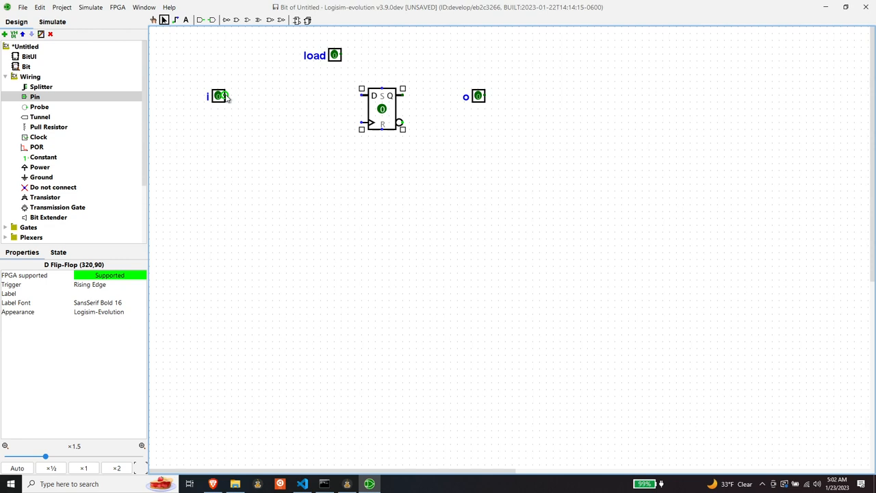
mouse_move(235, 157)
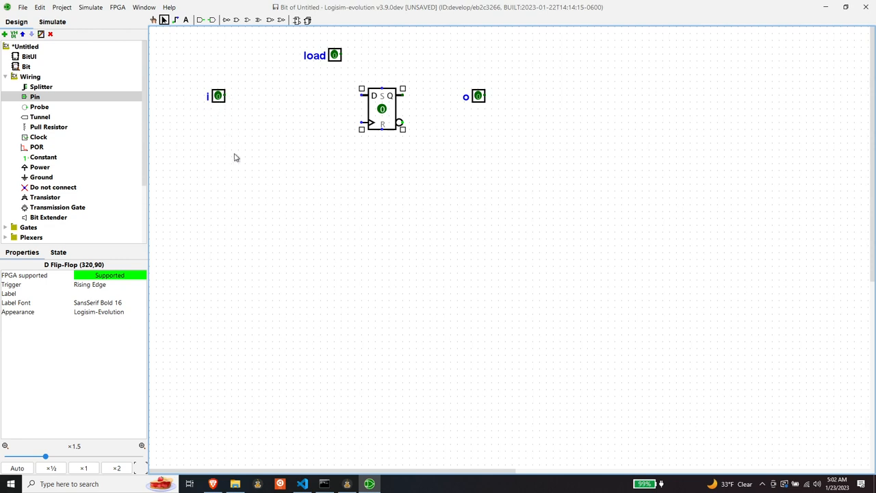
mouse_move(474, 121)
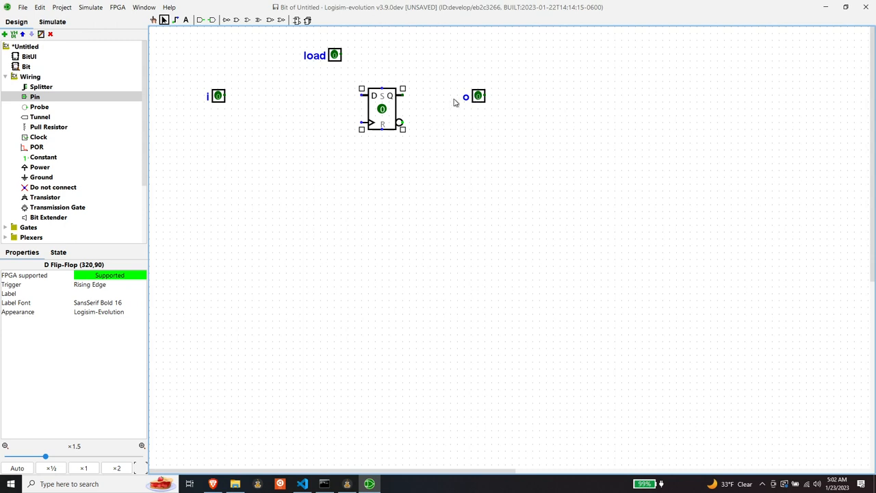
mouse_move(428, 137)
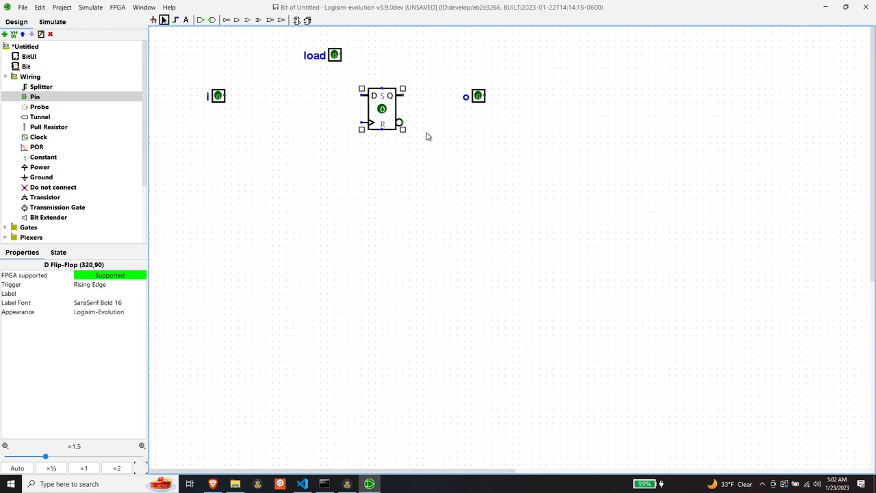
mouse_move(386, 141)
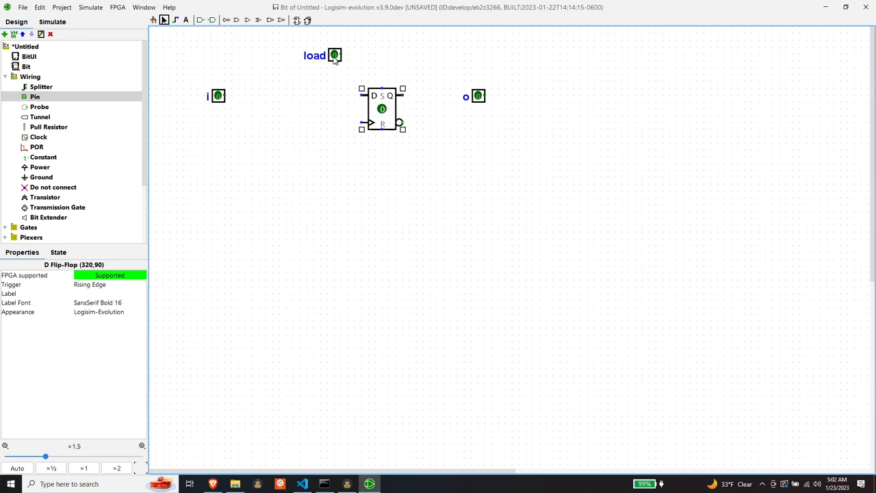
mouse_move(79, 197)
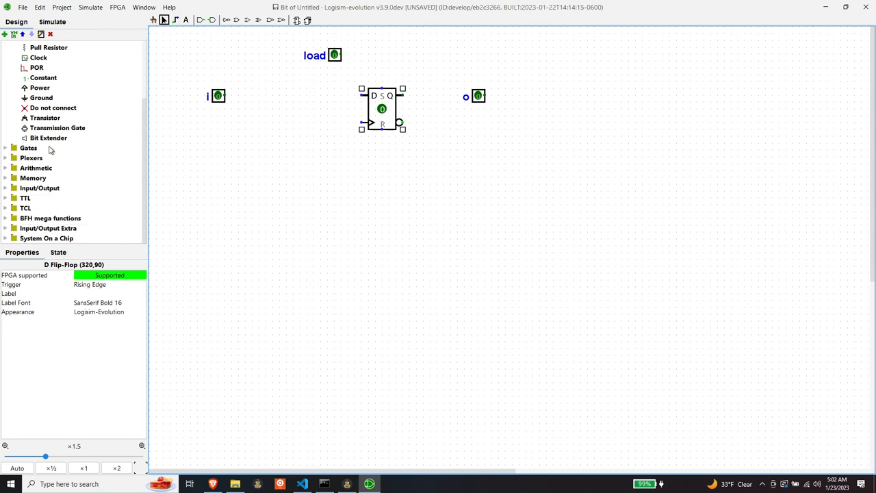
mouse_move(4, 165)
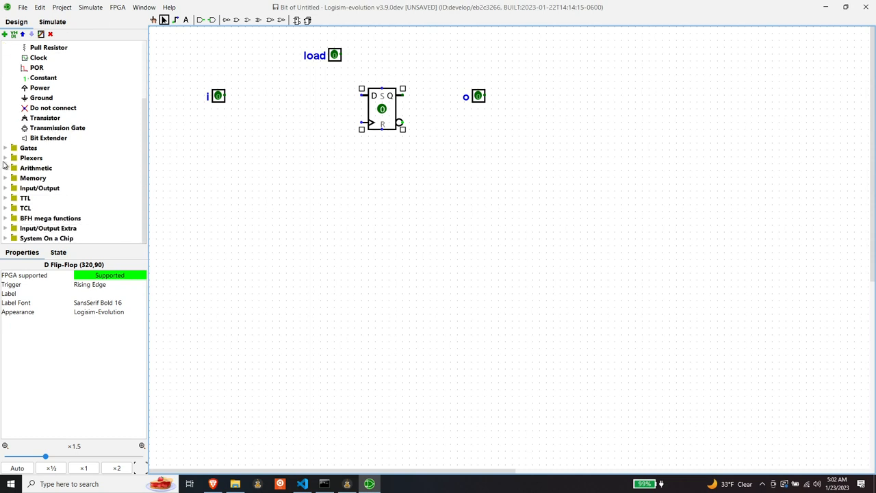
Add a multiplexer from Plexers and move the load pin below it, facing north.
click(47, 168)
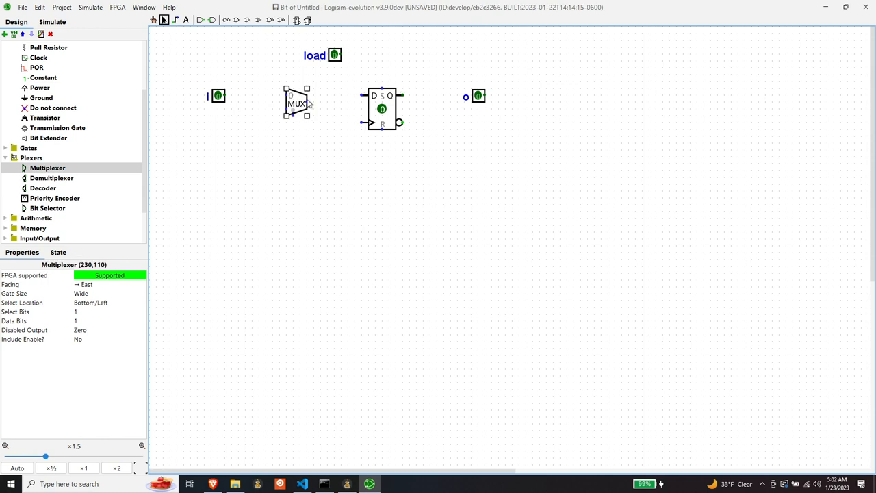
click(339, 55)
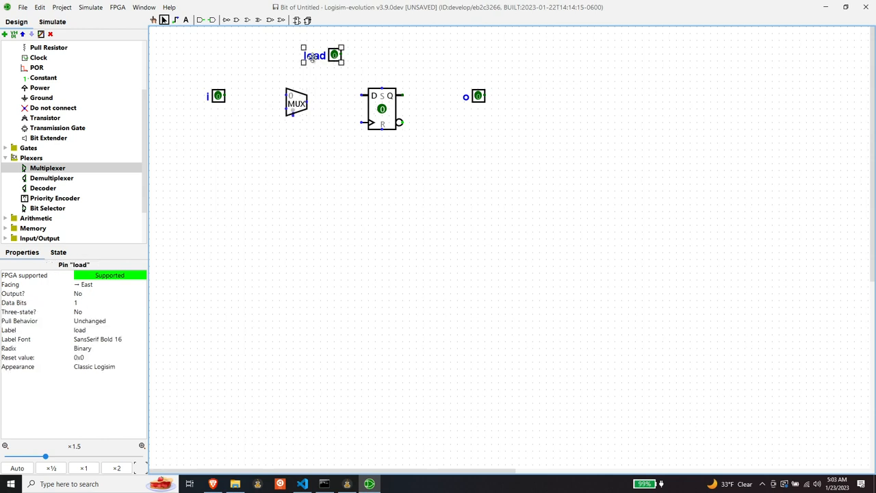
drag(322, 56, 281, 151)
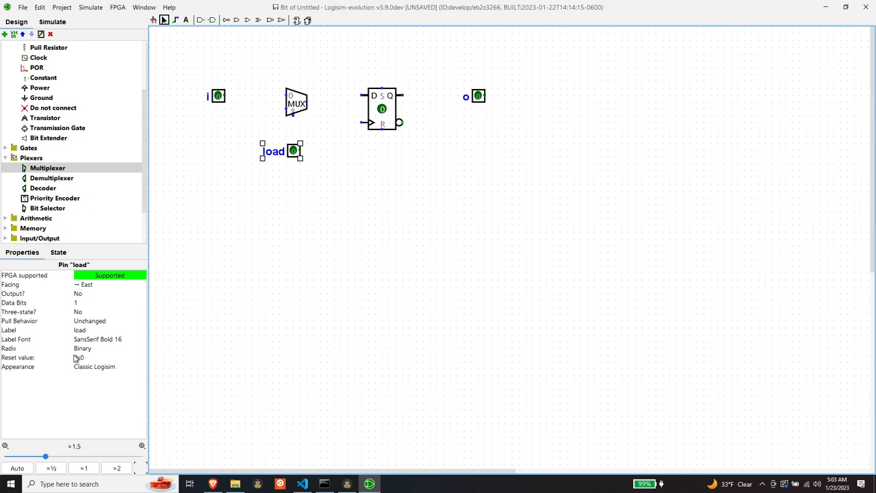
click(106, 284)
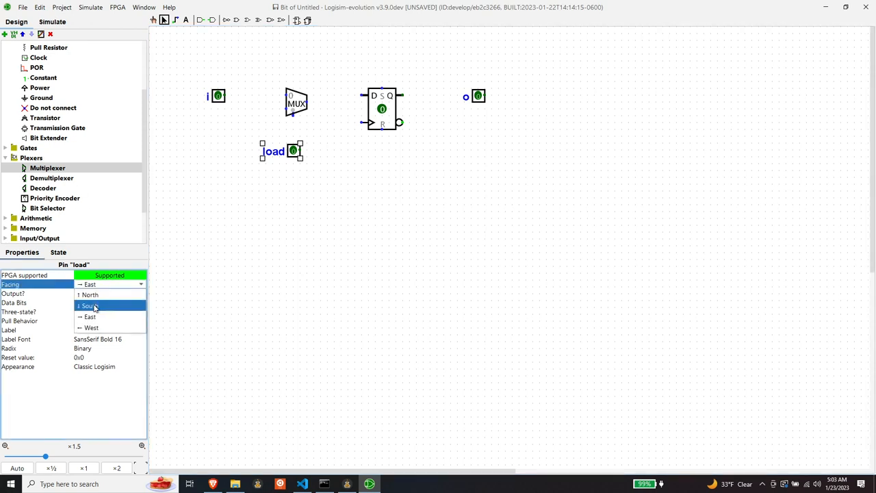
click(89, 294)
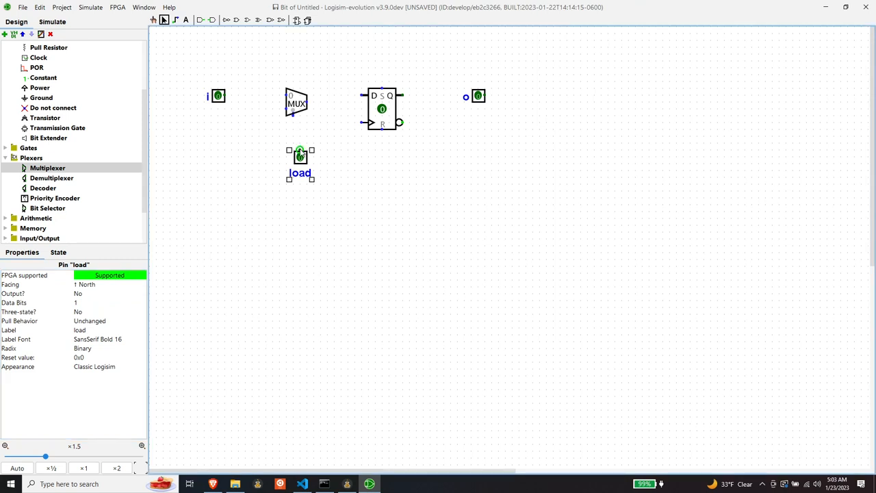
mouse_move(293, 139)
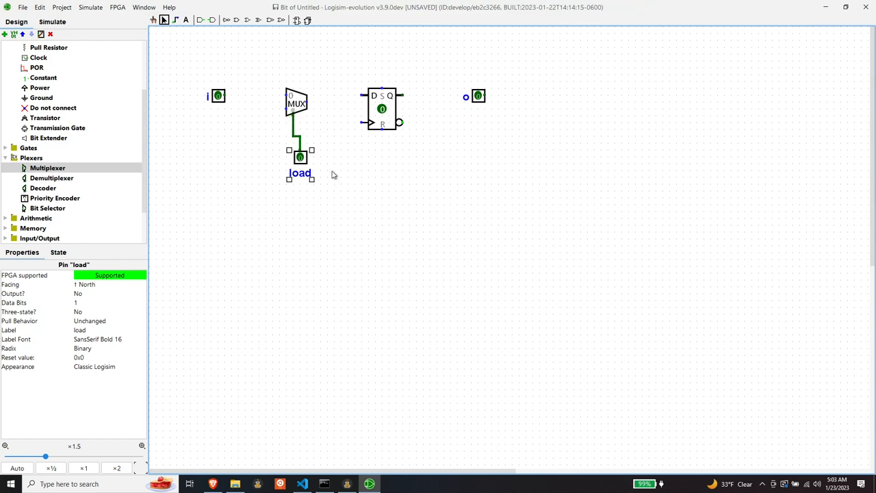
mouse_move(275, 148)
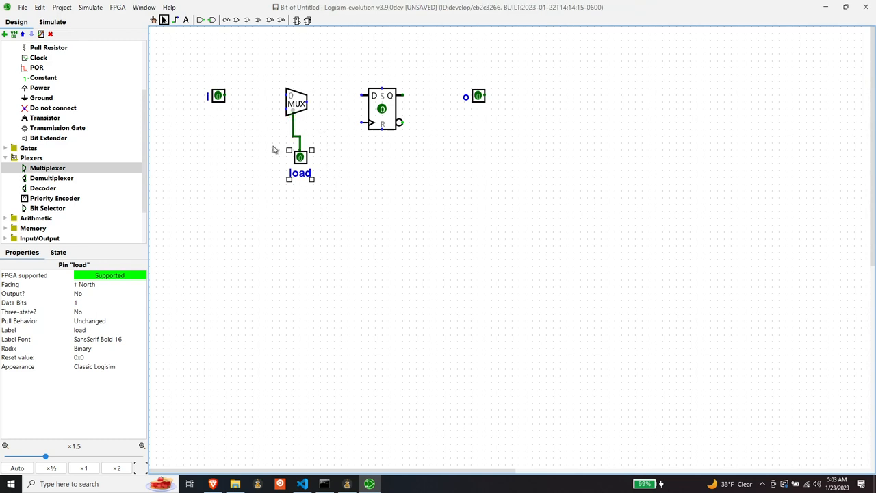
Move pin i level with the multiplexer and wire it to the mux's 0 input.
click(217, 96)
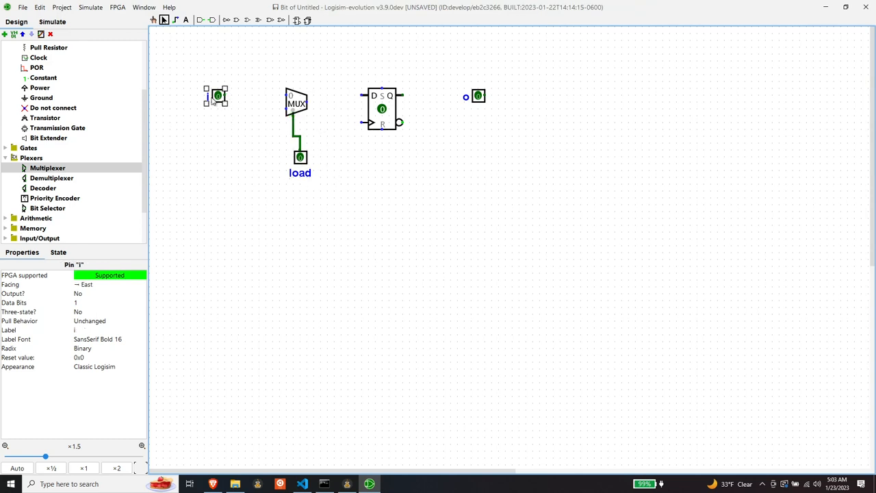
drag(217, 96, 218, 109)
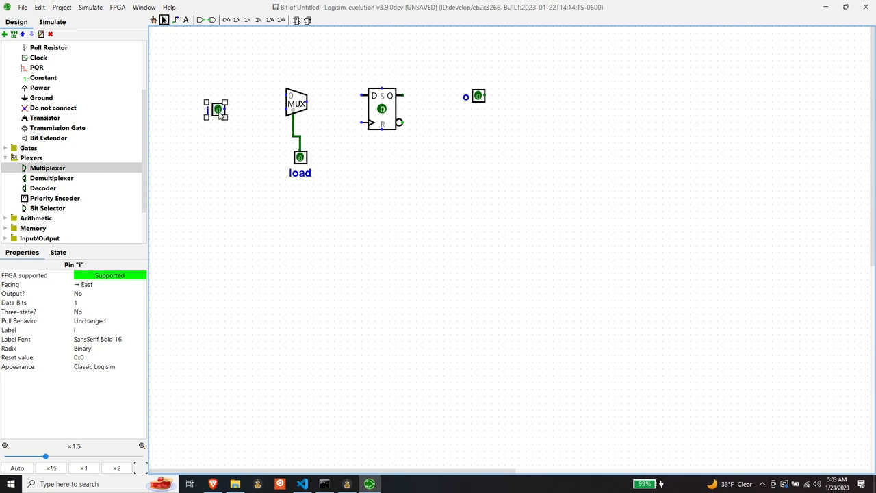
drag(226, 110, 281, 110)
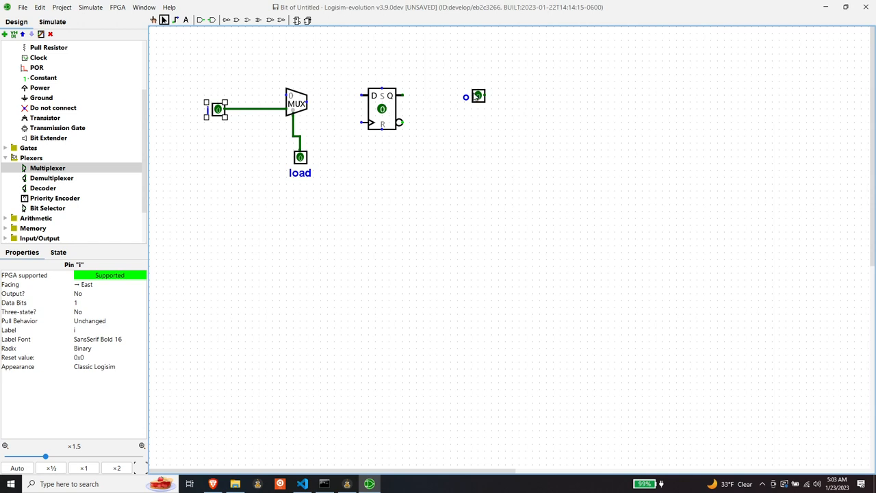
mouse_move(431, 115)
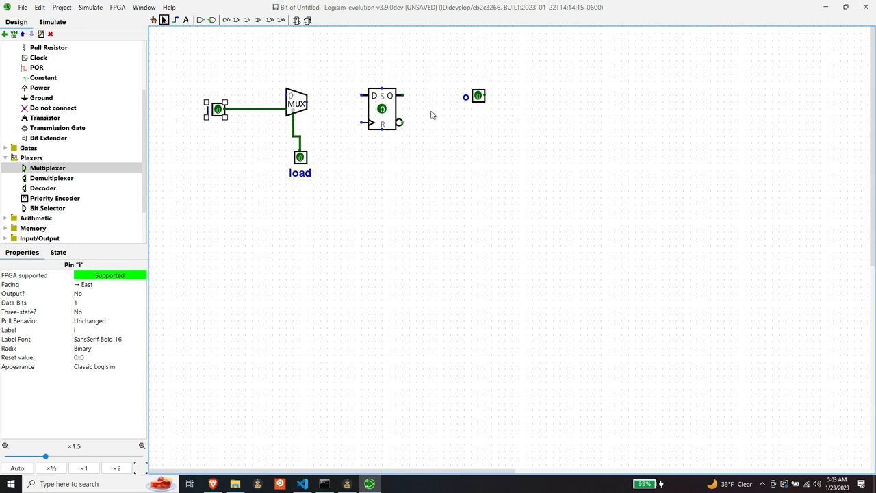
mouse_move(479, 96)
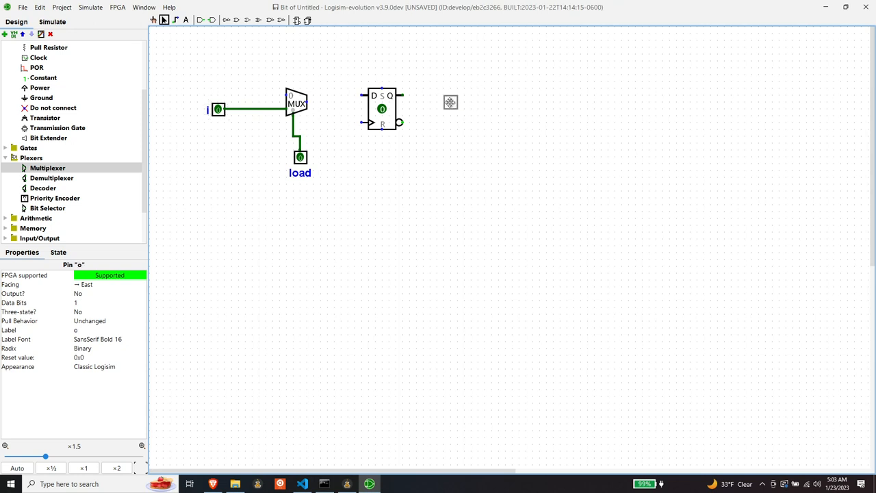
Place a new pin right of the flip-flop and set it to face north.
click(451, 102)
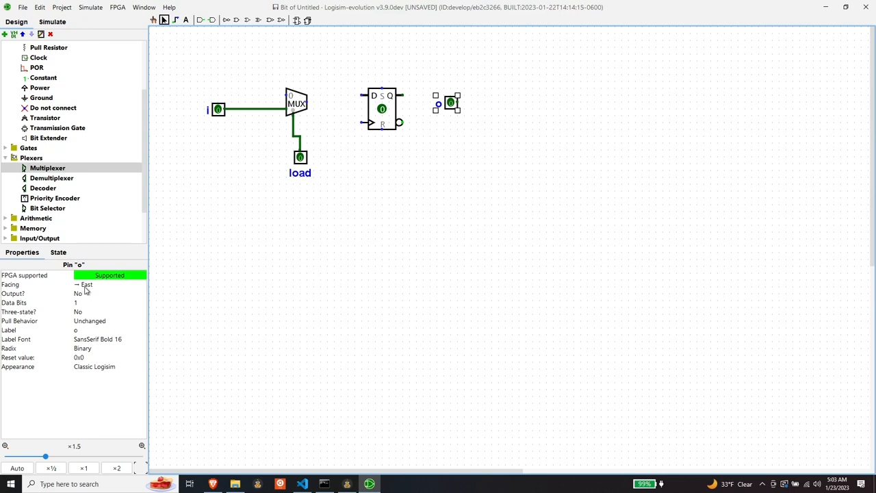
click(89, 284)
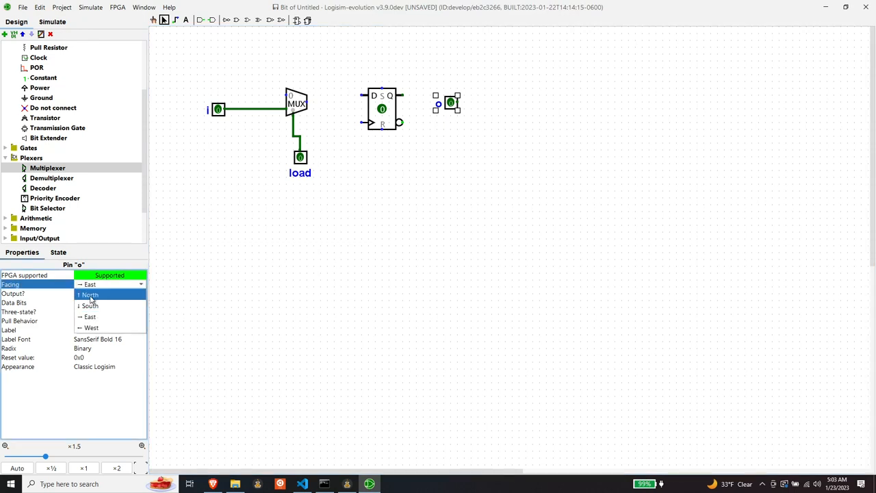
click(89, 295)
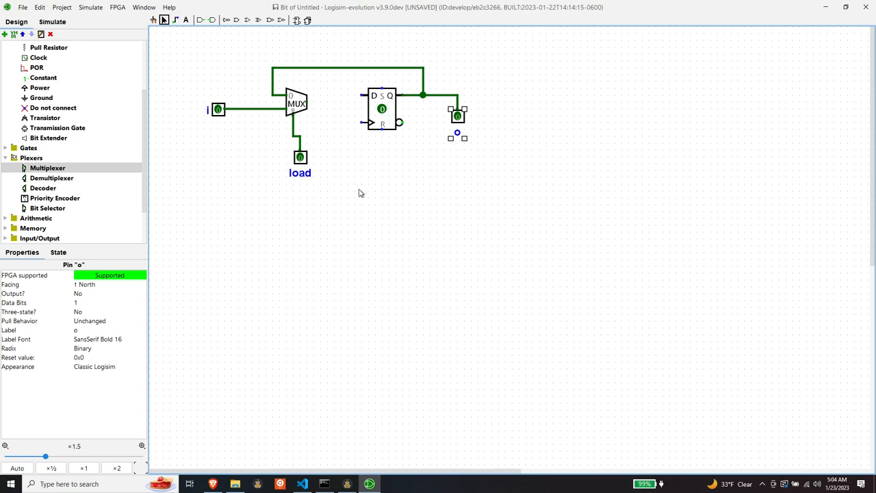
mouse_move(325, 125)
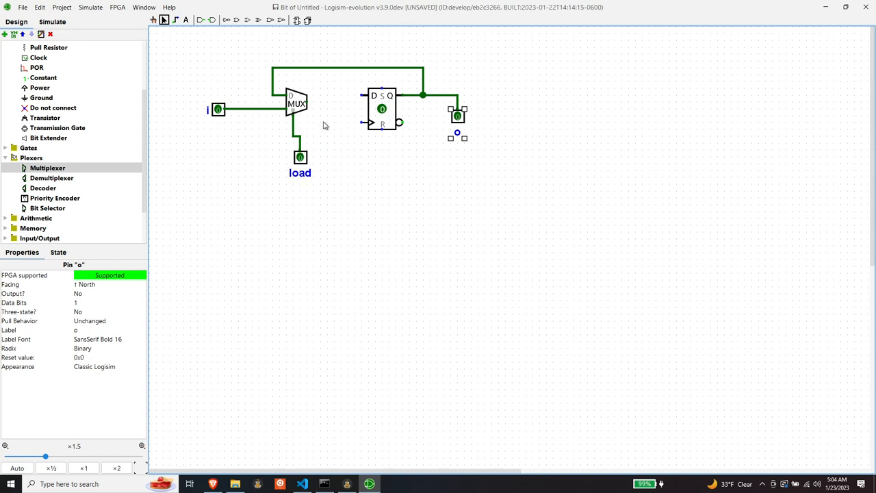
mouse_move(306, 103)
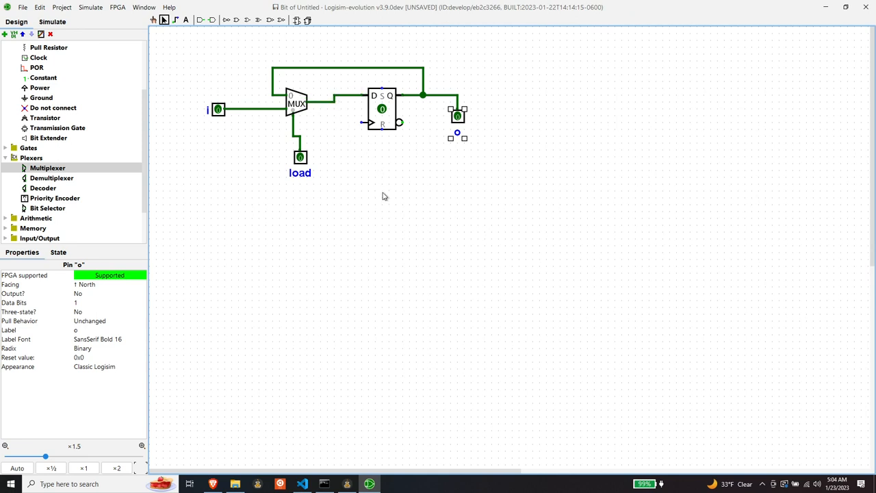
mouse_move(378, 175)
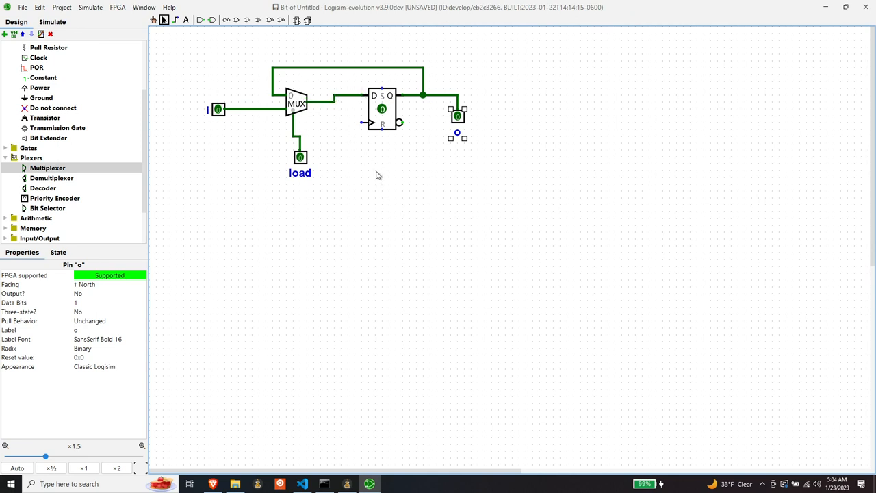
mouse_move(192, 165)
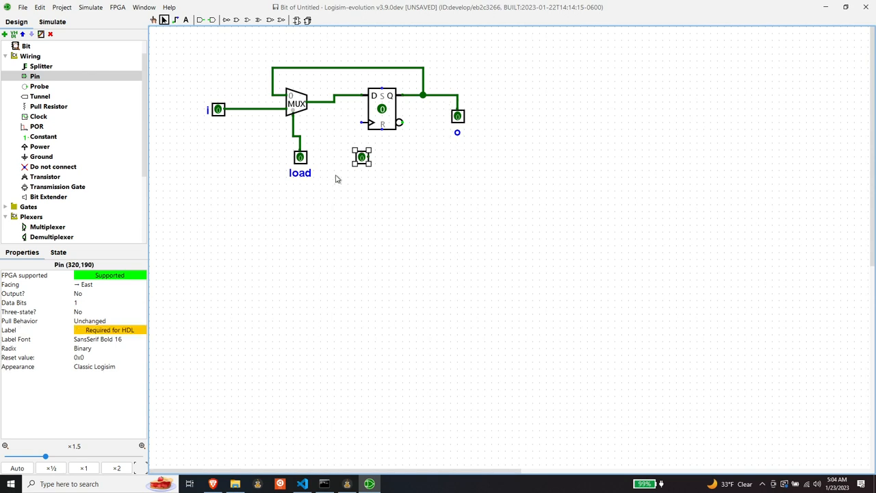
mouse_move(112, 293)
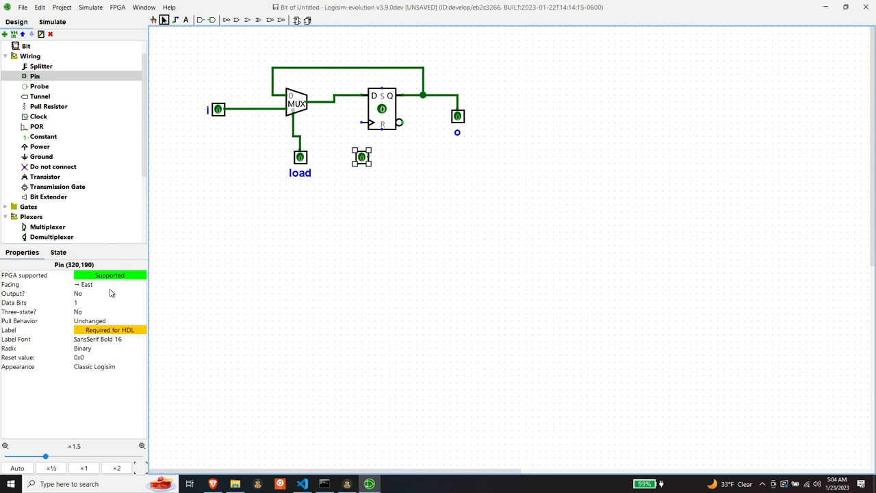
Make the pin below the flip-flop face north and label it clk.
click(110, 284)
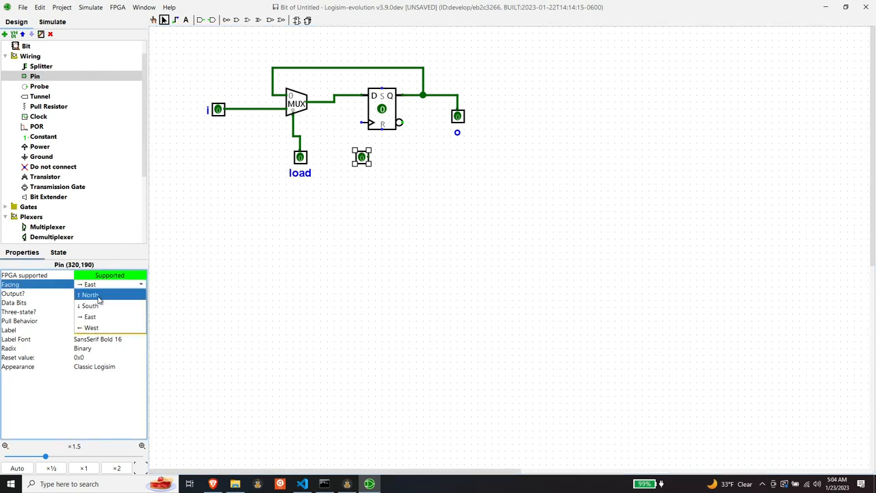
click(89, 295)
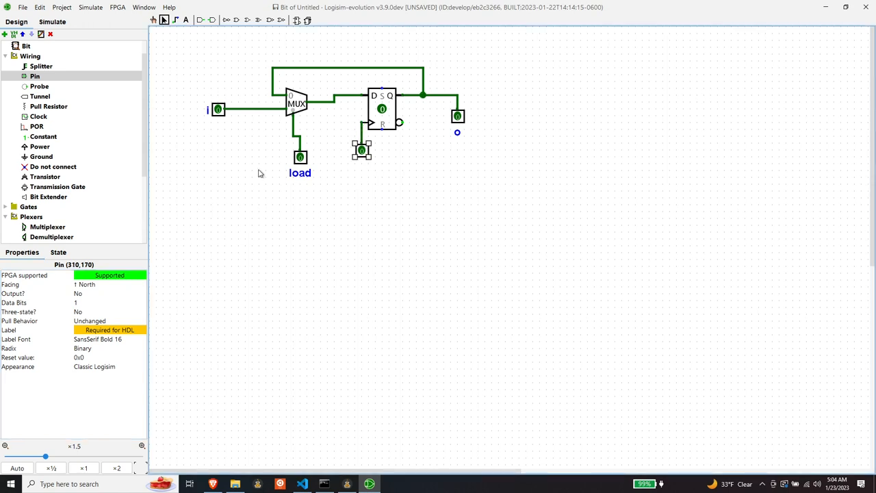
mouse_move(344, 228)
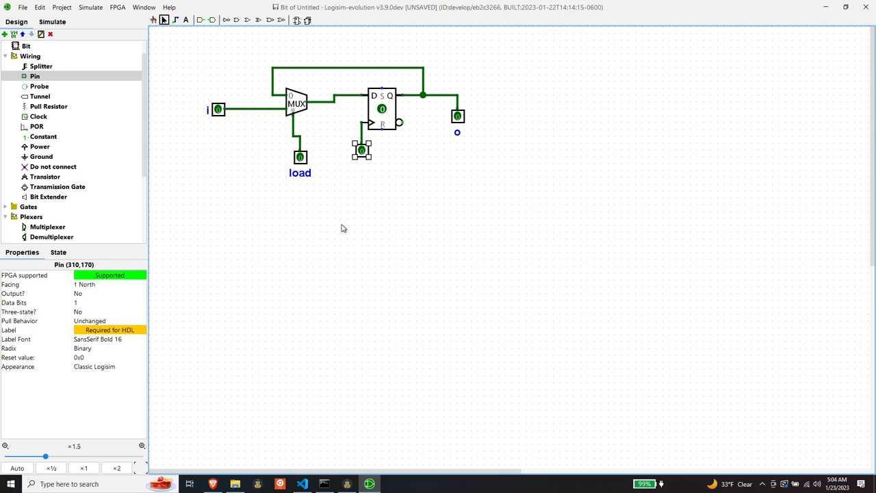
mouse_move(210, 283)
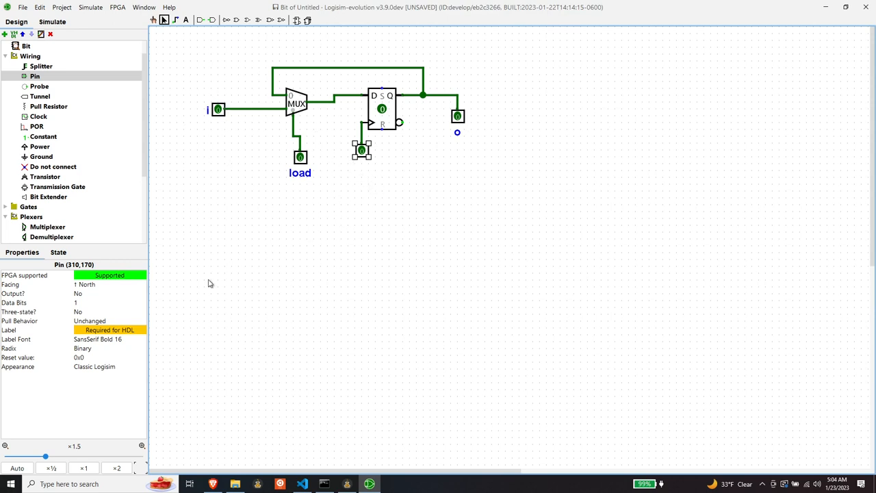
text(clk)
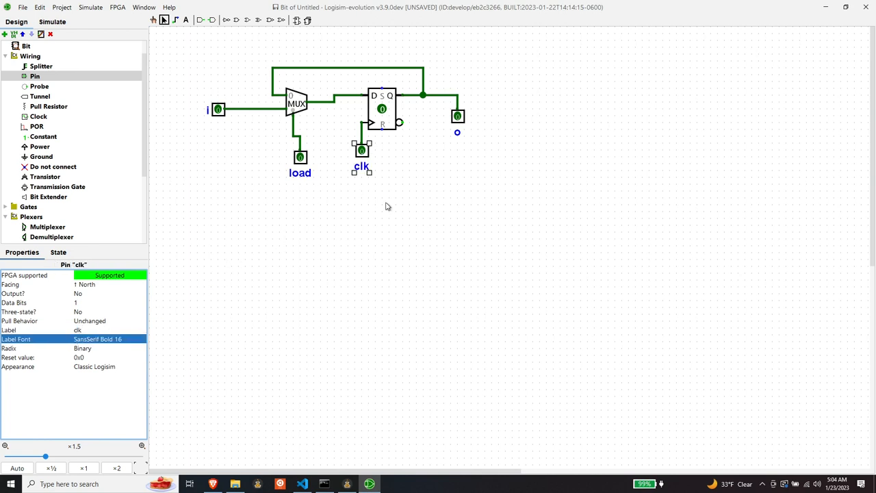
mouse_move(257, 240)
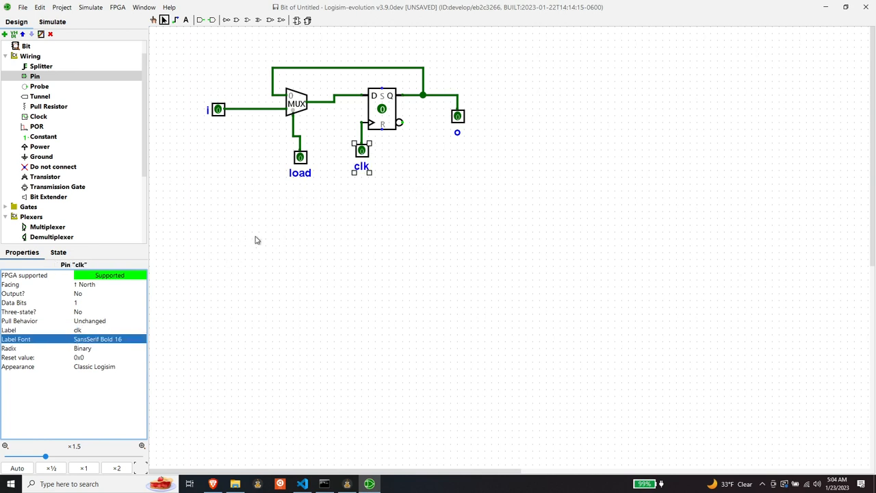
mouse_move(430, 129)
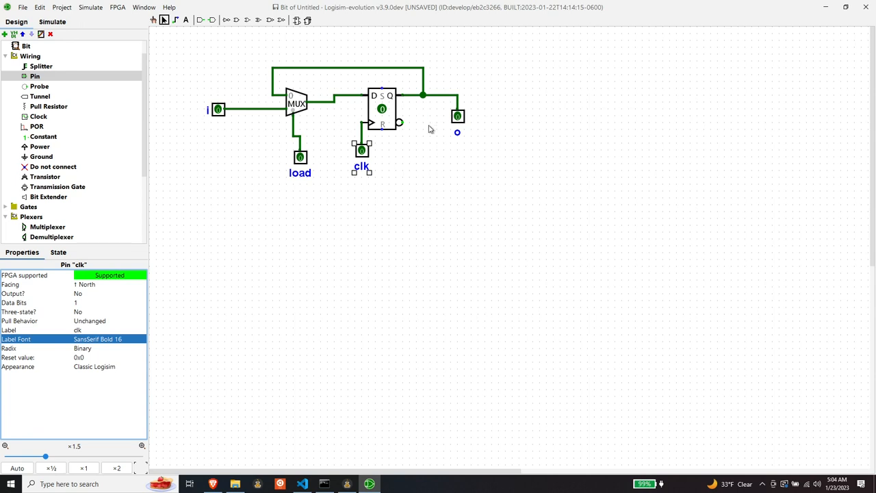
mouse_move(405, 150)
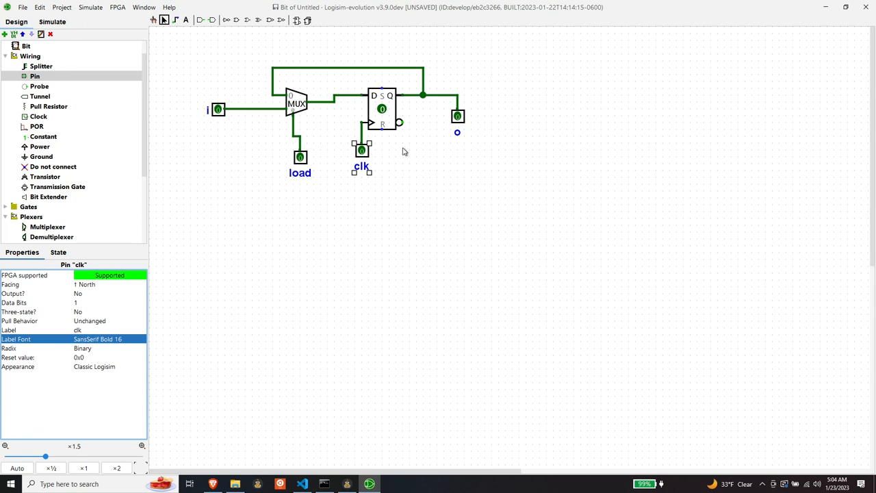
mouse_move(261, 219)
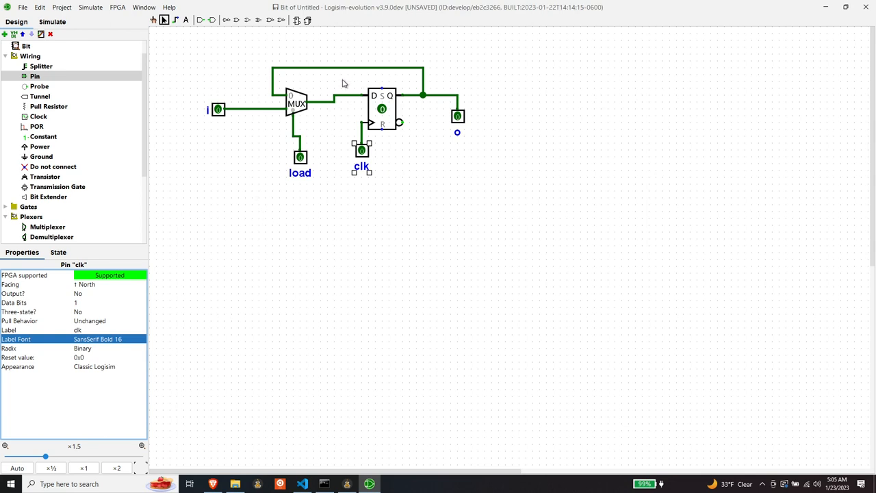
mouse_move(379, 80)
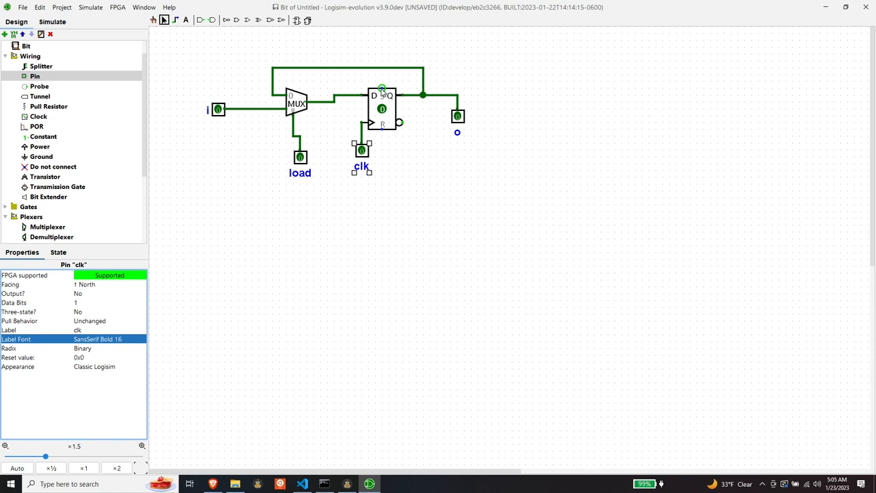
mouse_move(382, 84)
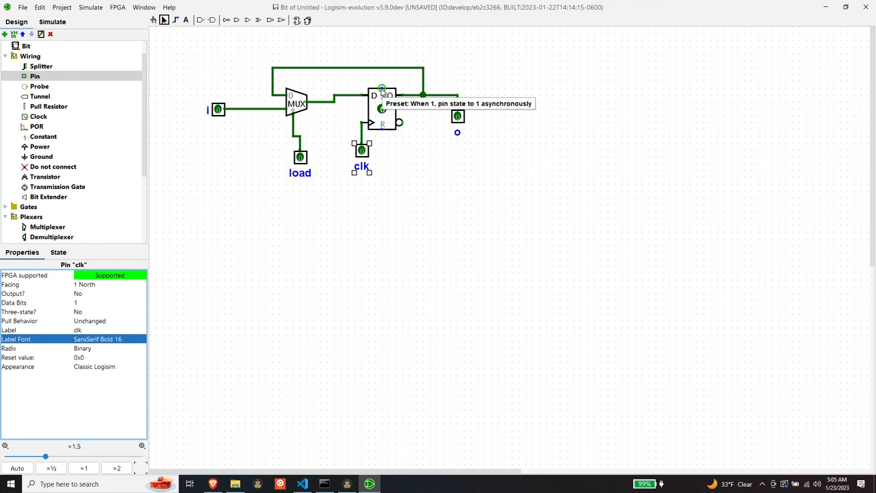
mouse_move(229, 148)
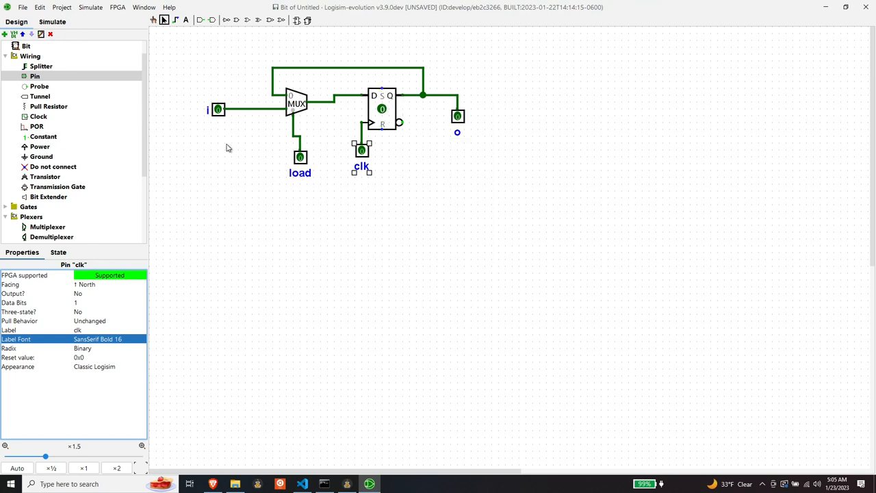
mouse_move(383, 162)
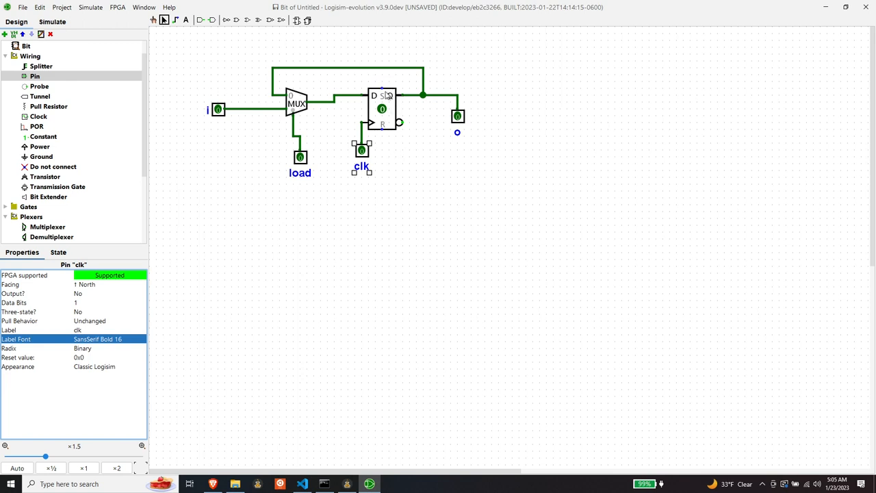
mouse_move(381, 90)
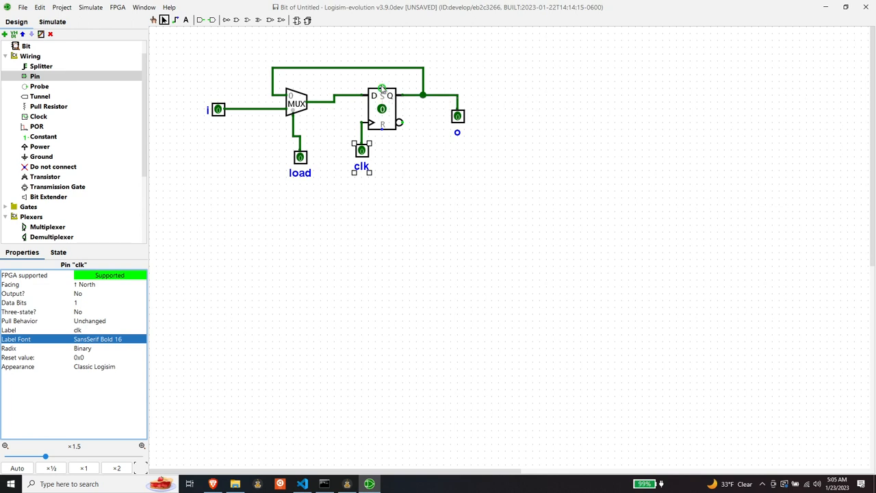
mouse_move(201, 202)
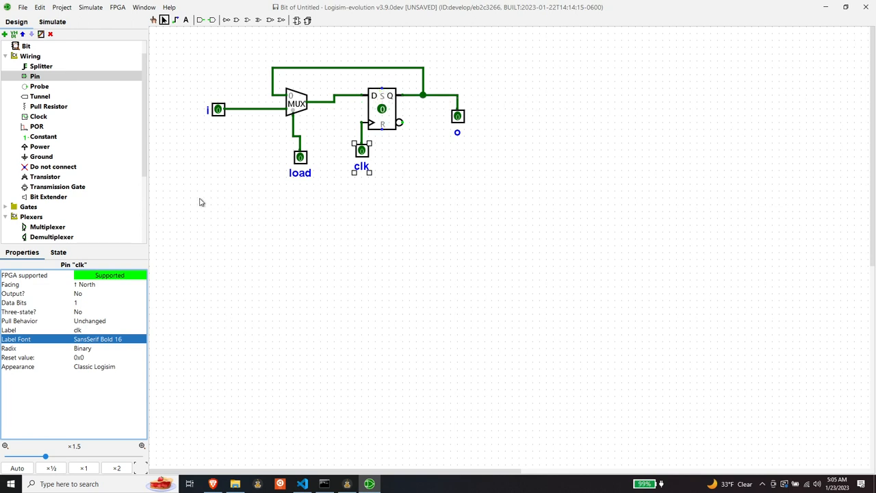
Review pins i, load and the output pin o, then clear the selection.
click(41, 156)
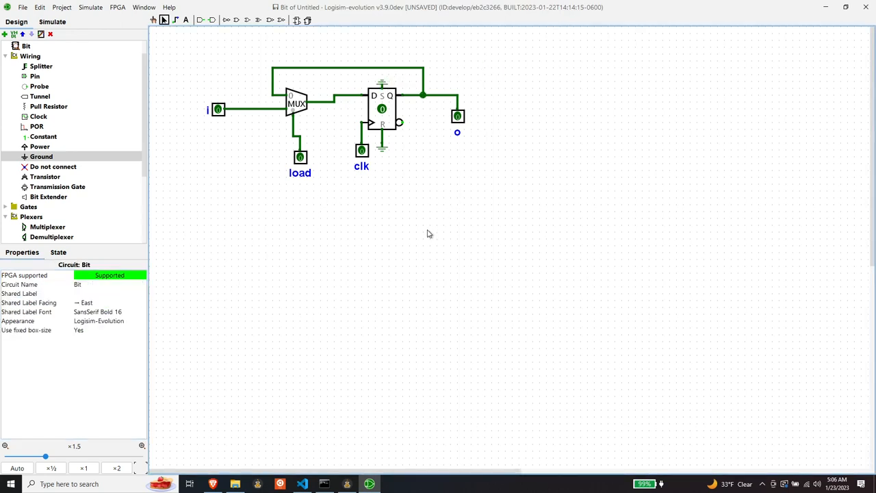
mouse_move(264, 164)
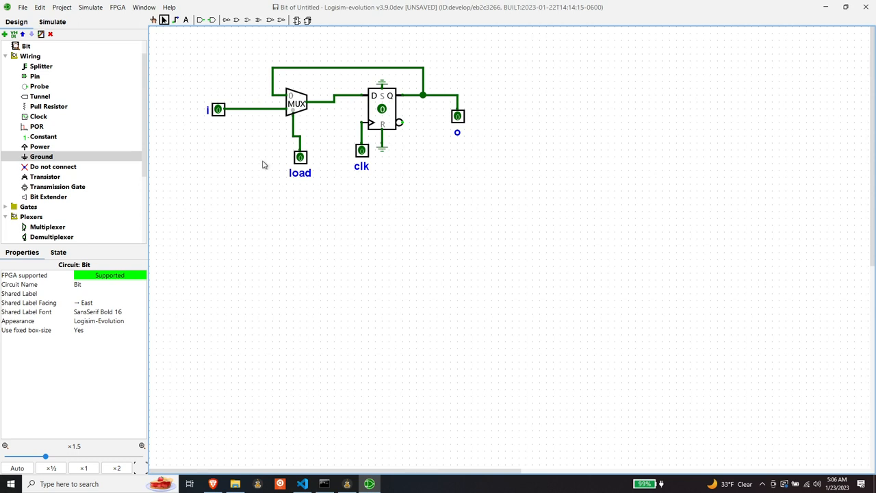
click(218, 109)
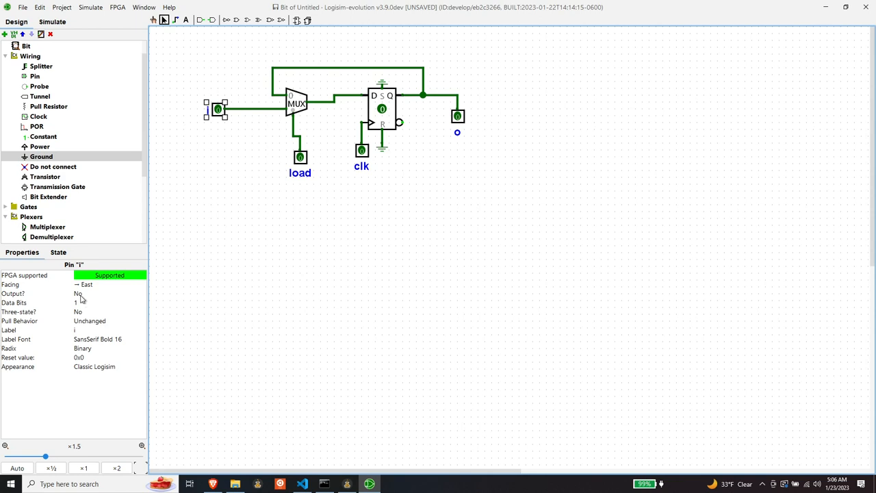
mouse_move(300, 161)
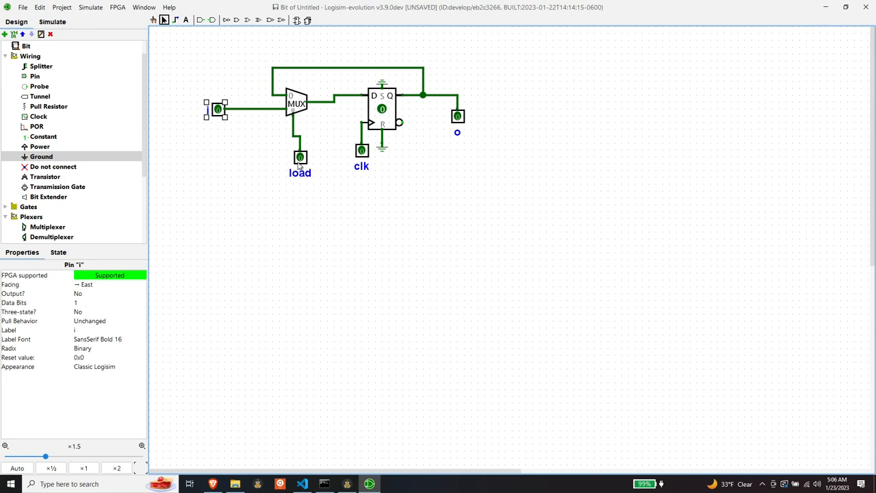
click(300, 156)
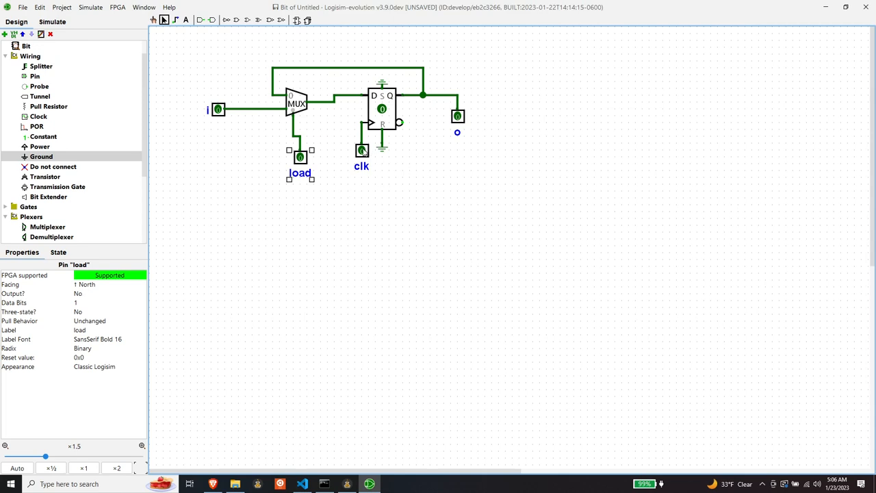
click(458, 113)
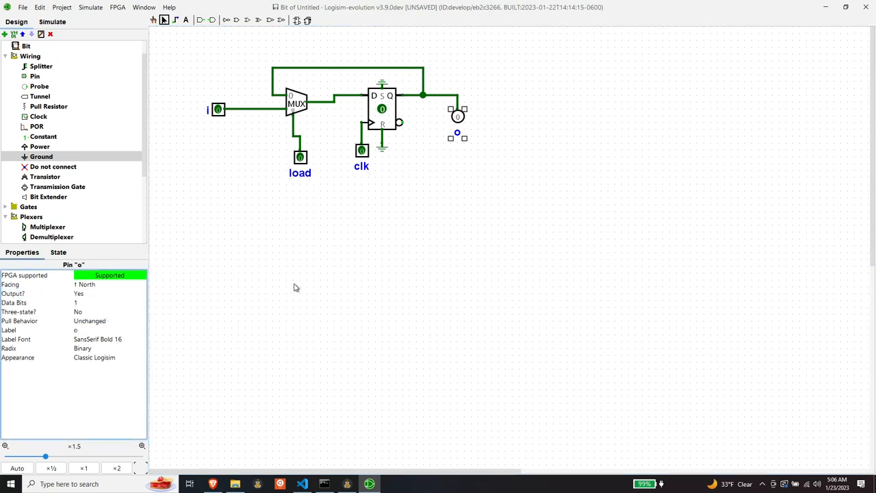
click(505, 145)
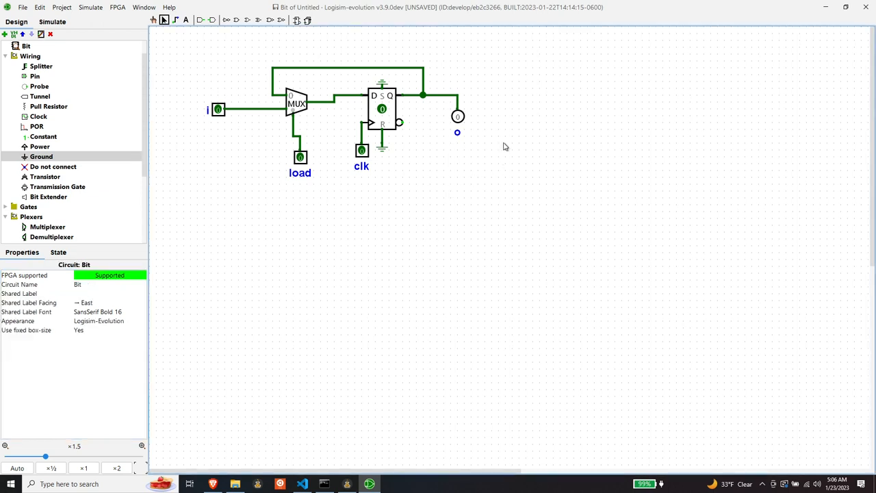
mouse_move(462, 181)
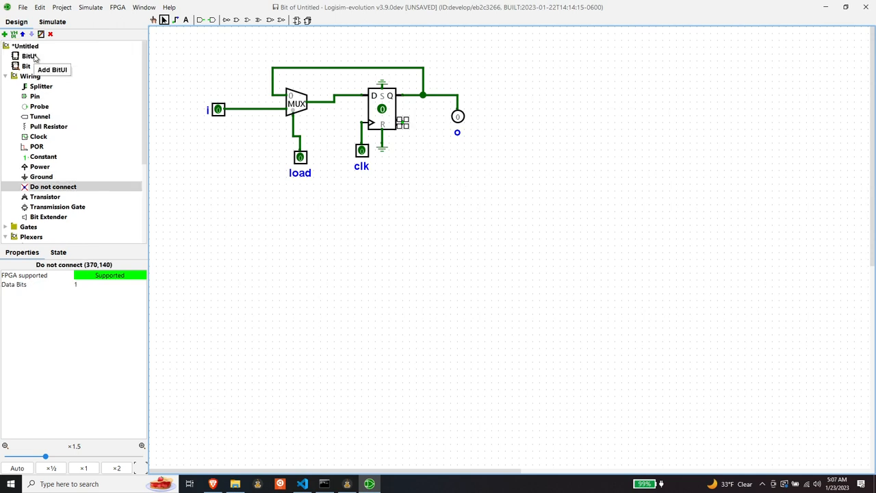
Mark the flip-flop's inverted output as not connected and switch to the BitUI circuit.
click(29, 56)
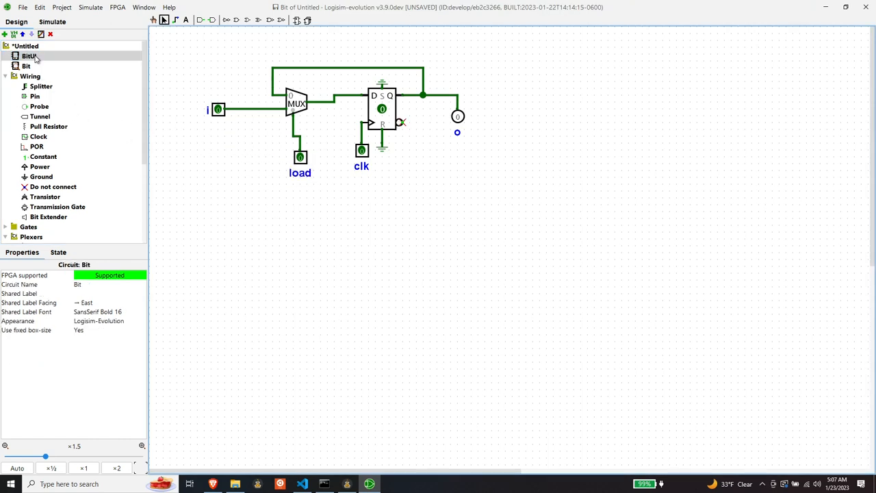
click(34, 56)
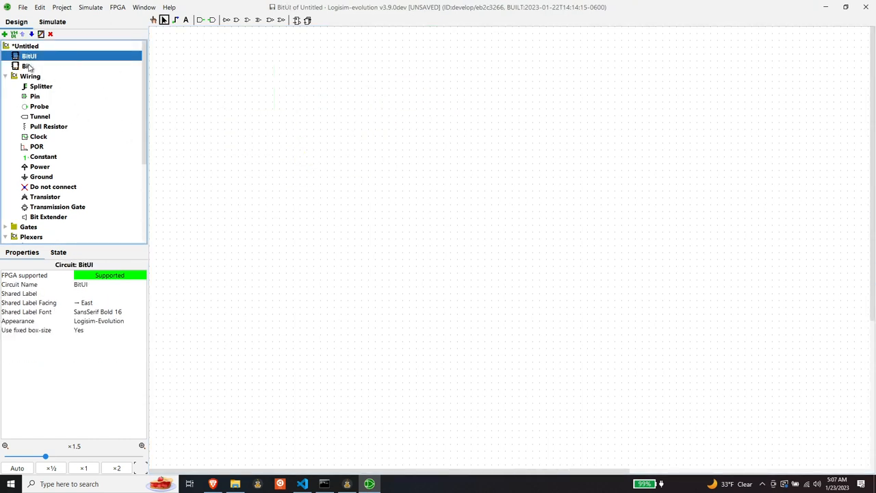
Place a Bit subcircuit in BitUI and add a DIP switch set to 2 switches.
click(26, 65)
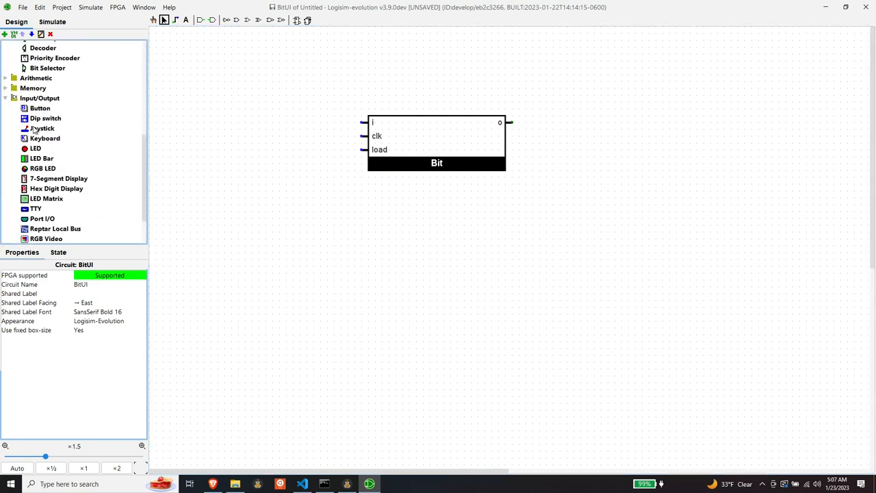
mouse_move(42, 122)
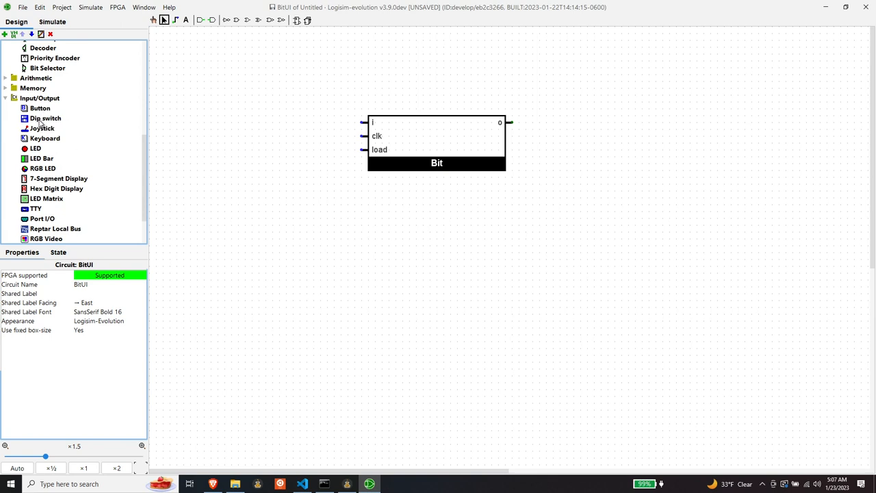
click(45, 118)
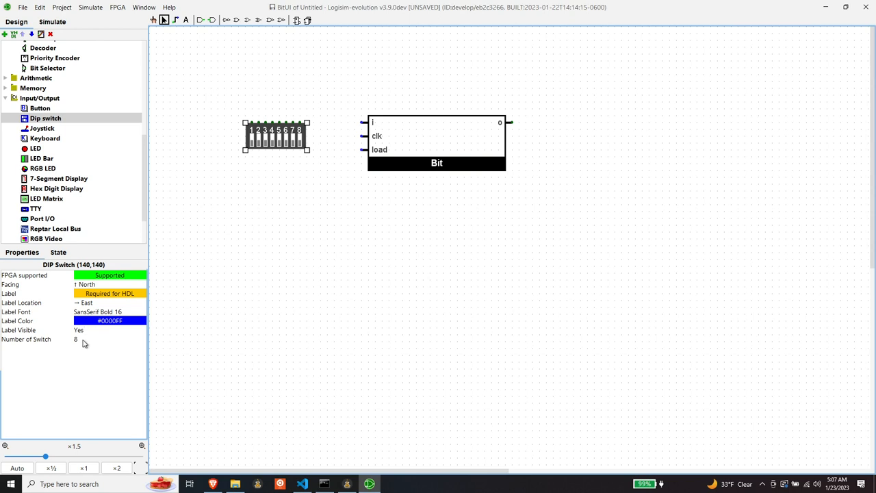
click(106, 340)
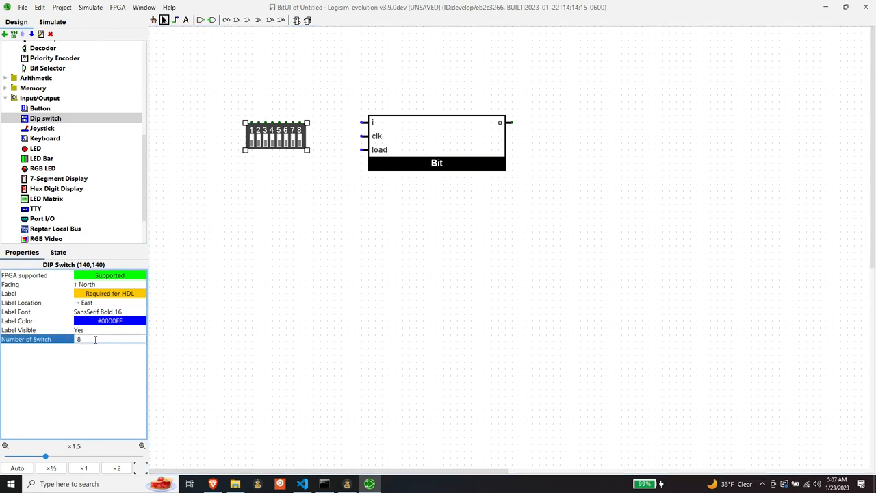
key(Backspace)
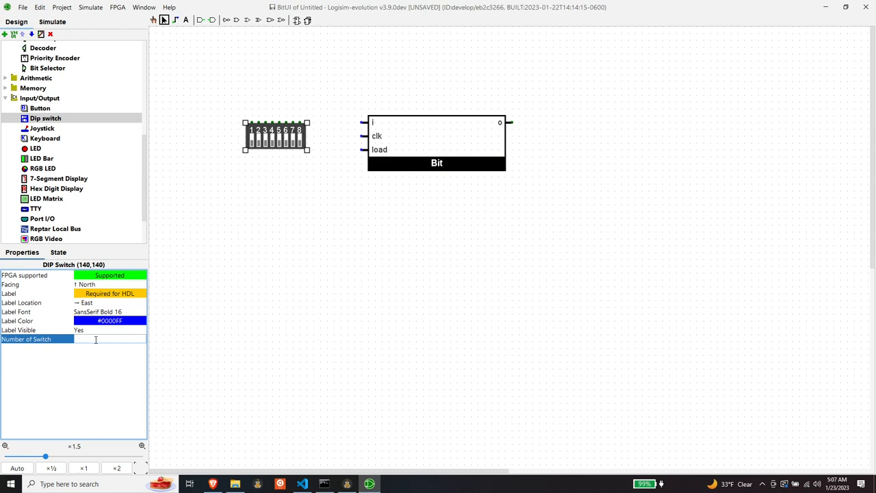
text(2)
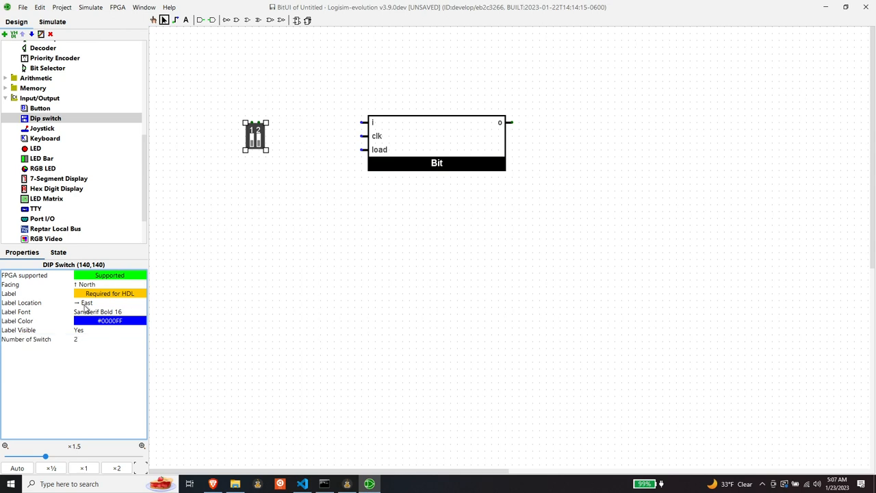
click(110, 284)
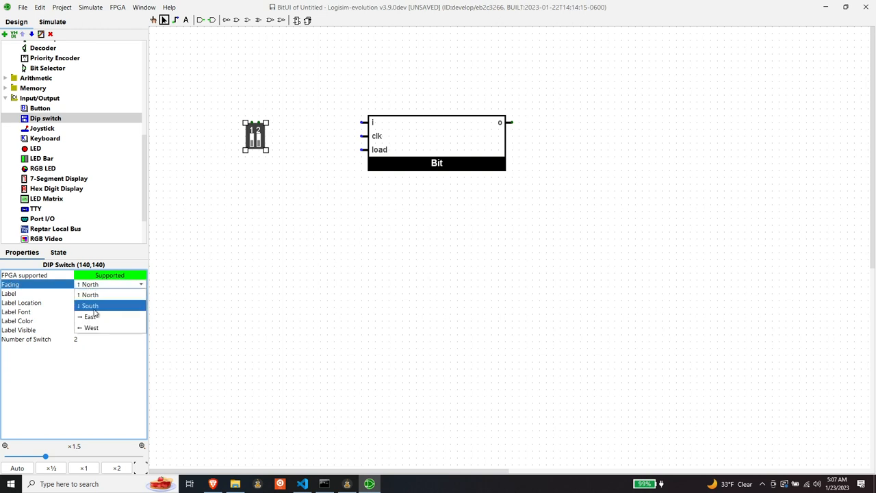
Face the DIP switch east, move it beside the Bit block and wire it to i and load.
click(89, 317)
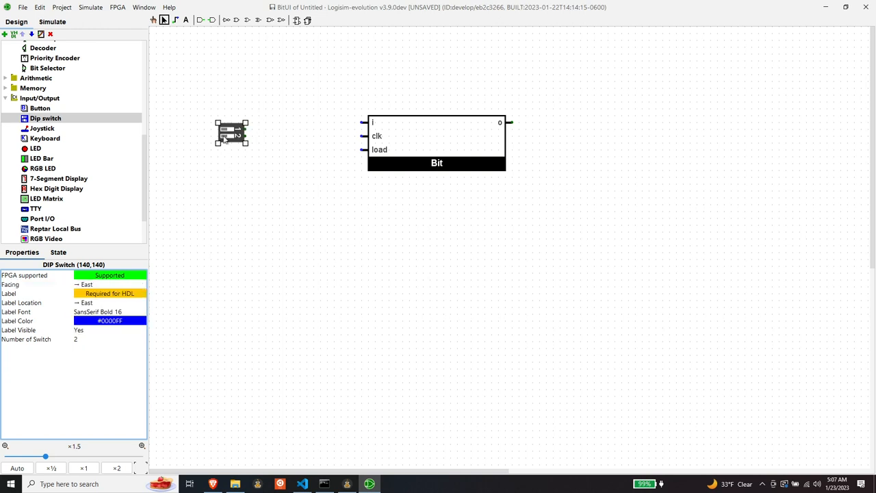
drag(231, 132, 253, 133)
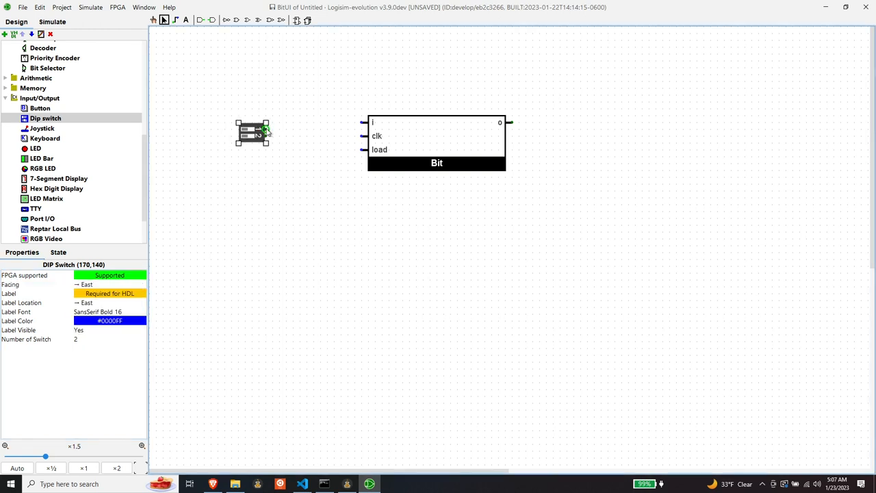
drag(269, 129, 299, 124)
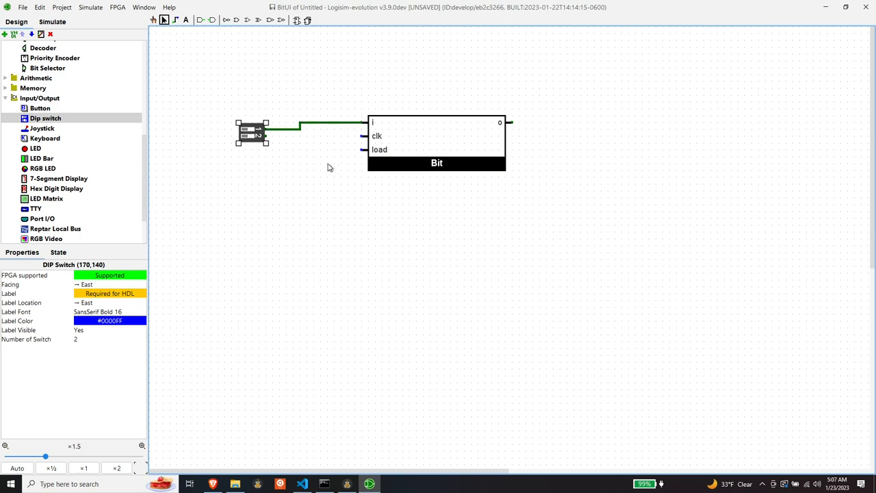
mouse_move(299, 158)
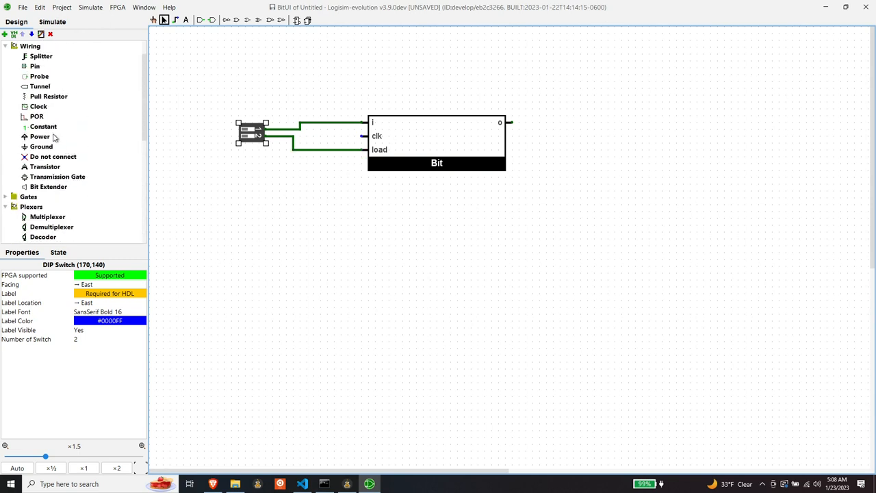
mouse_move(39, 106)
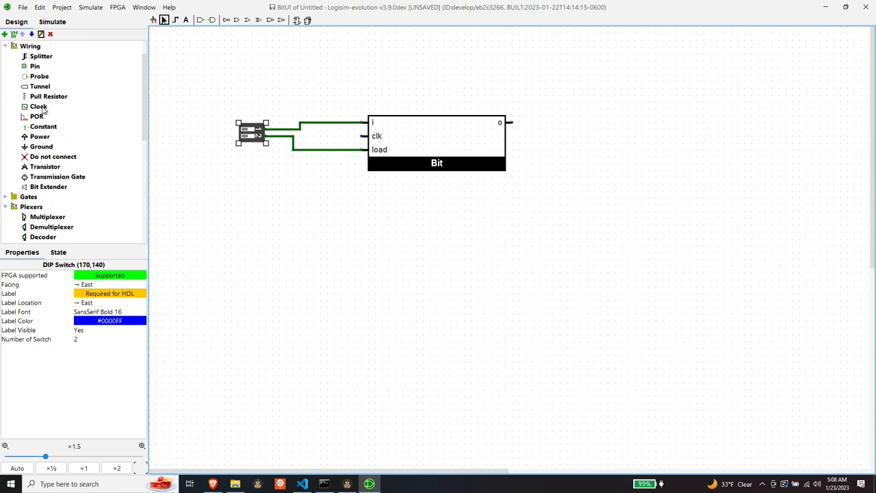
Add a clock on the Bit's clk input and an LED on its output o.
click(38, 106)
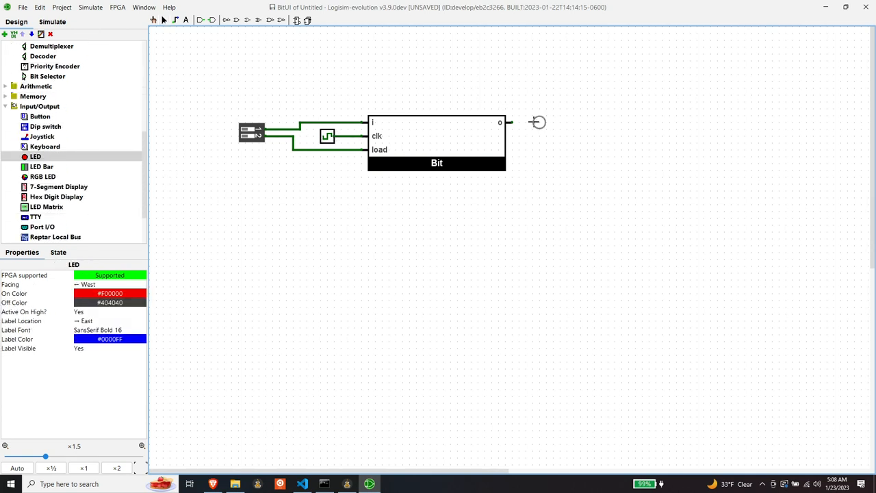
click(539, 122)
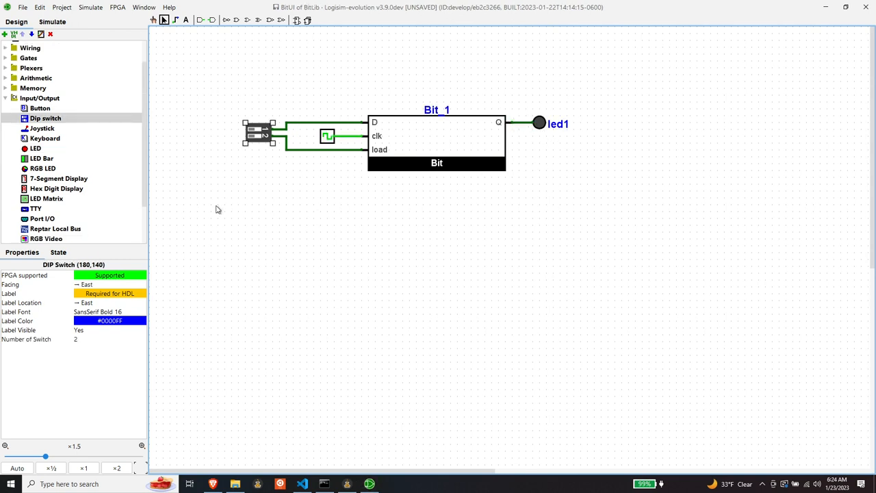
mouse_move(130, 26)
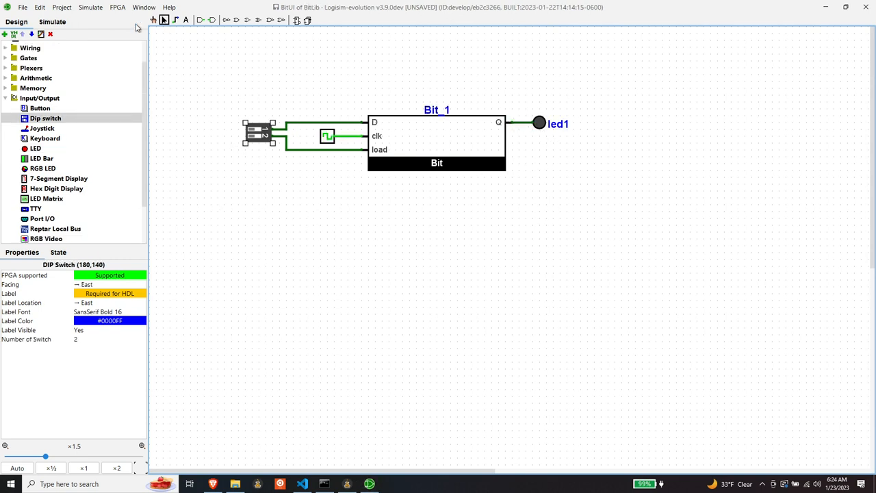
Enable Auto-Tick from the Simulate menu so the clock runs automatically.
click(66, 7)
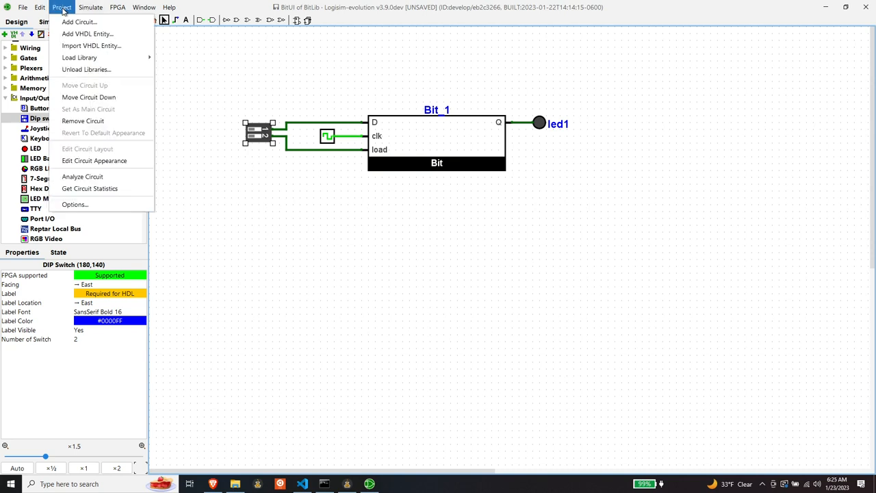
click(95, 7)
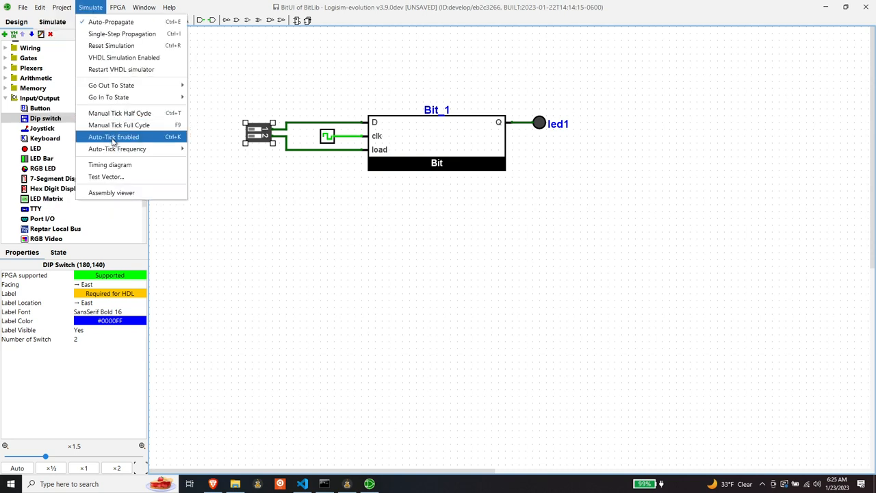
click(113, 136)
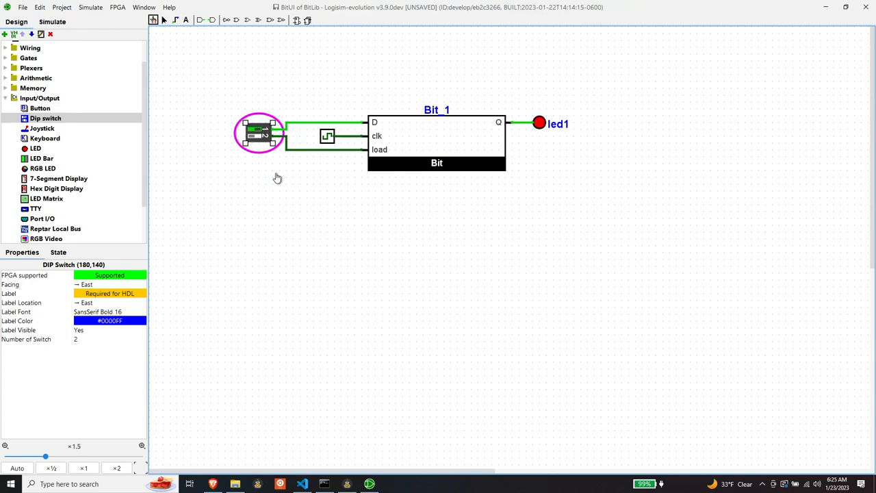
mouse_move(282, 209)
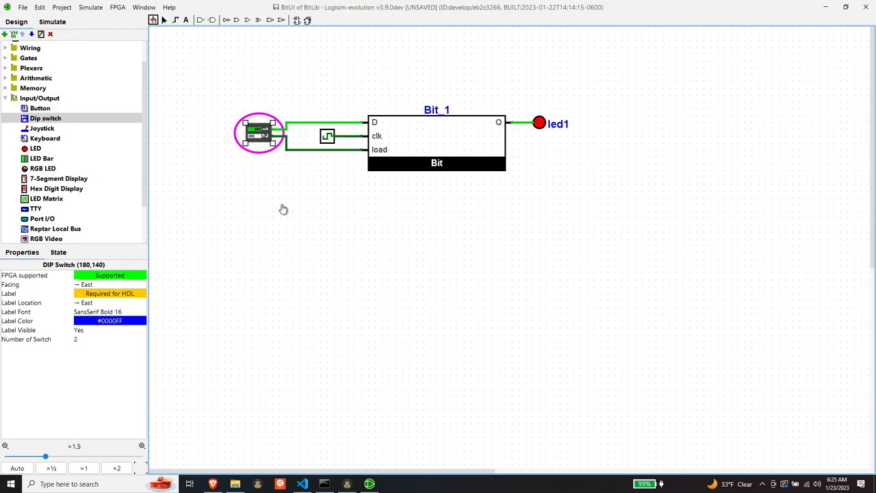
mouse_move(277, 174)
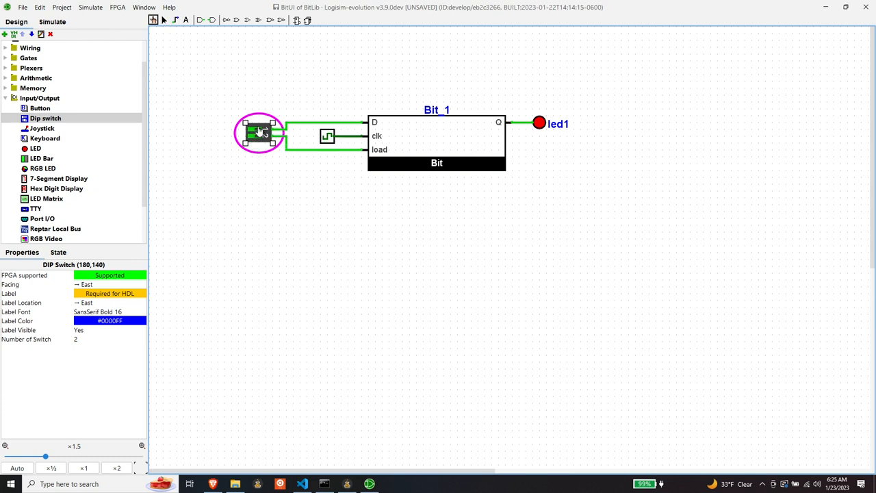
Poke the DIP switches on and off and watch led1 show the stored bit.
click(256, 137)
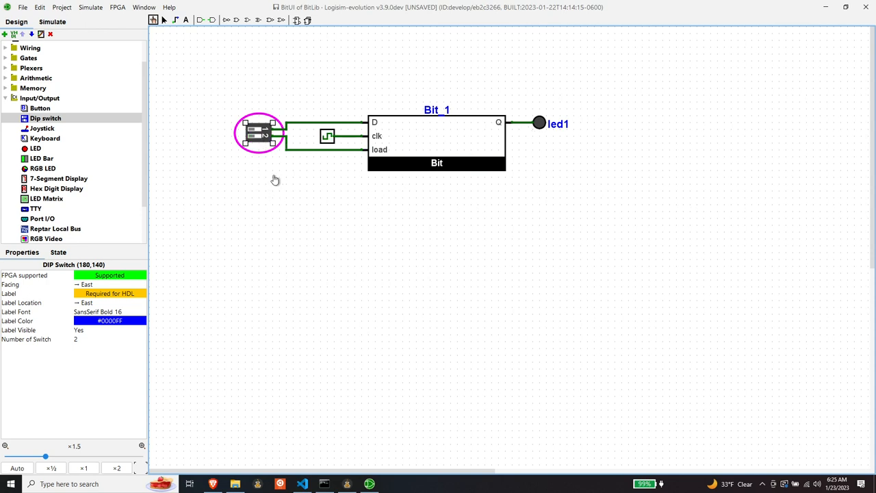
click(258, 130)
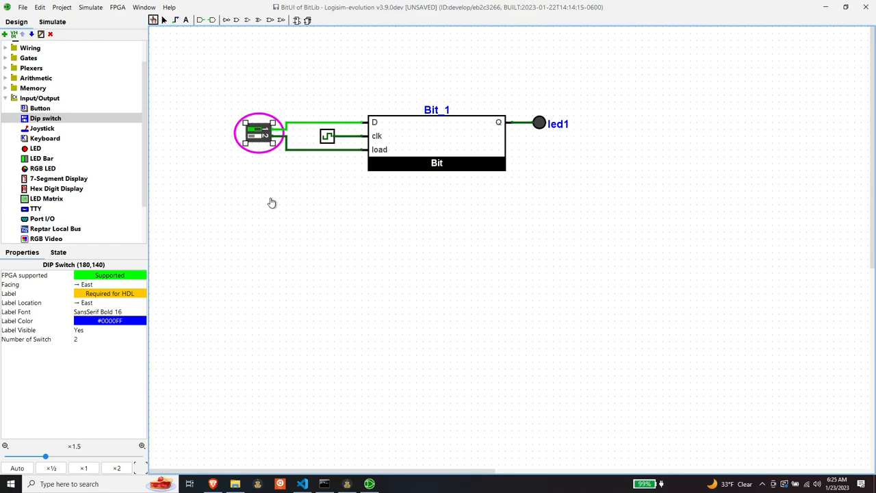
mouse_move(302, 191)
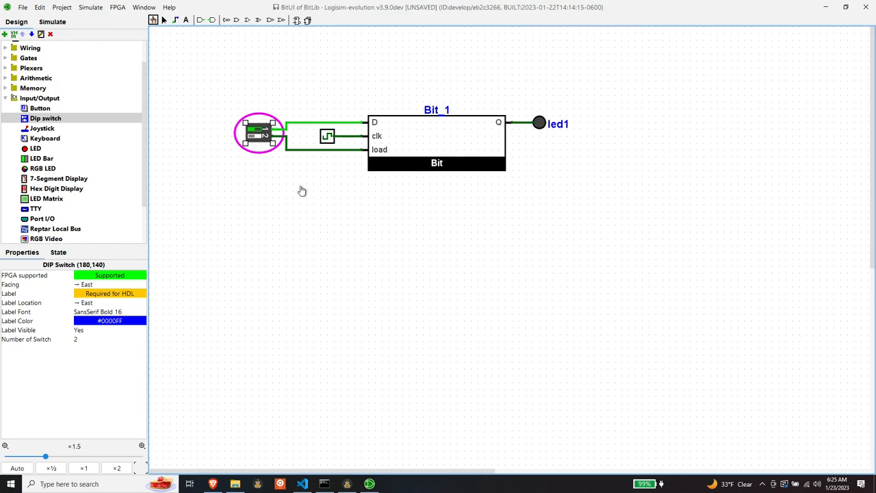
mouse_move(313, 219)
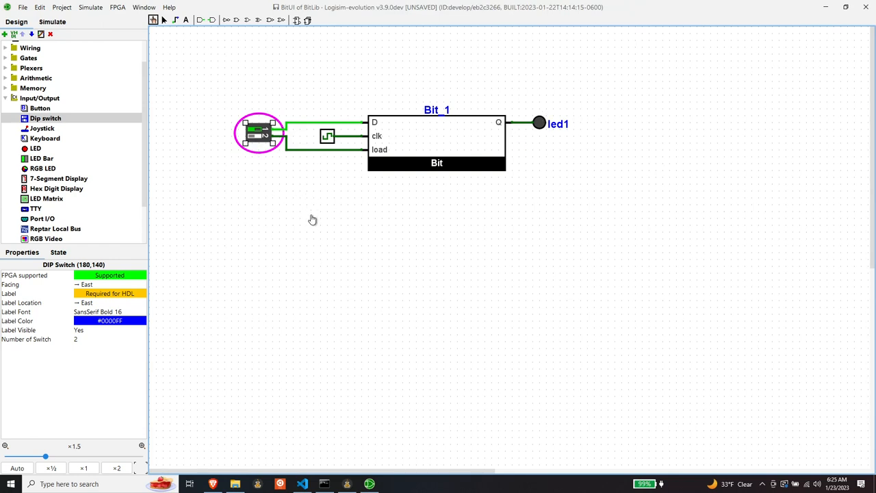